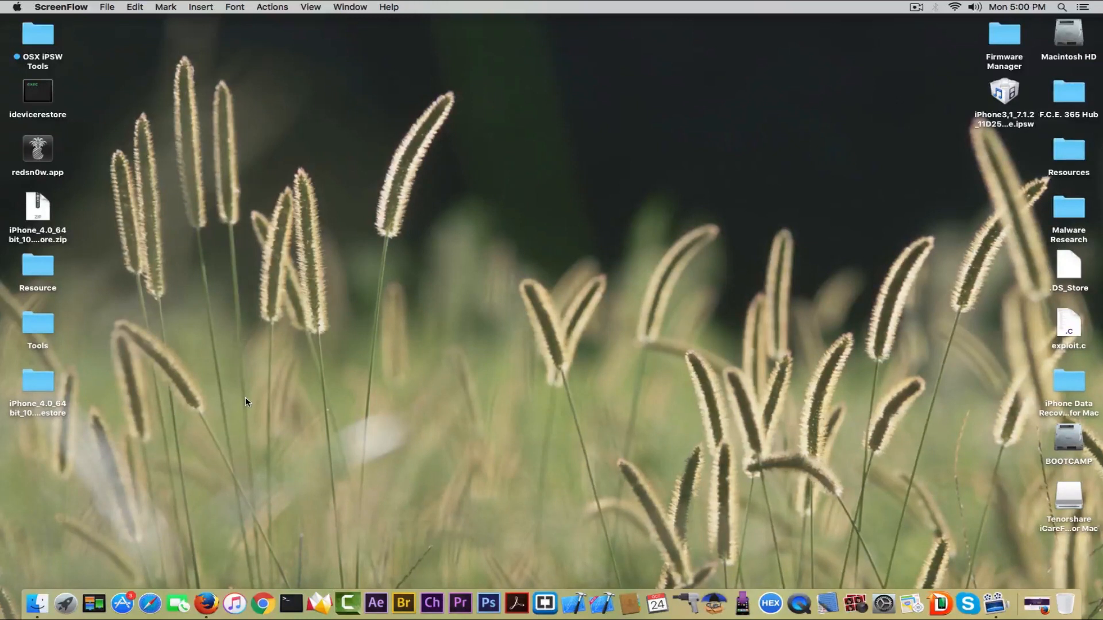
mouse_move(183, 428)
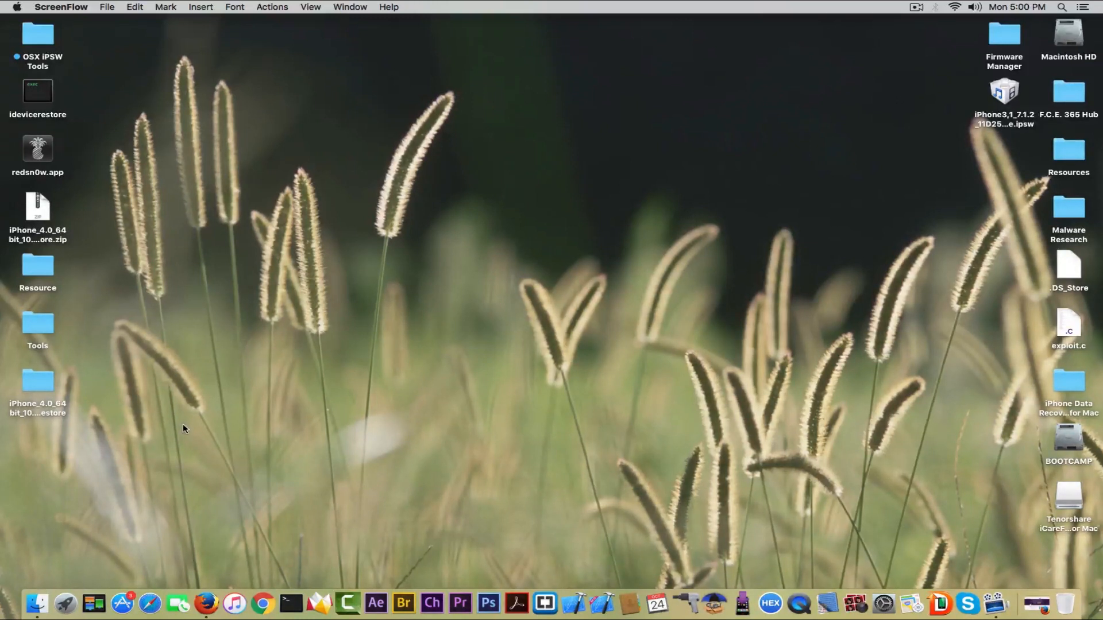
mouse_move(66, 603)
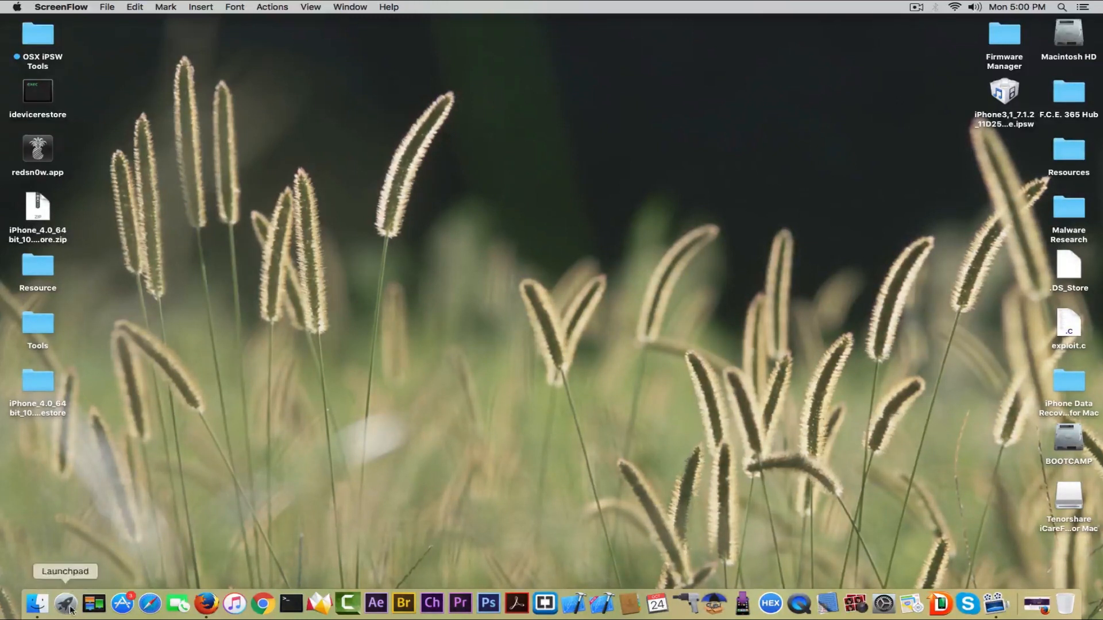
Bring up Firefox on the Tenorshare iCareFone for Mac page and view the Overview section
left_click(36, 603)
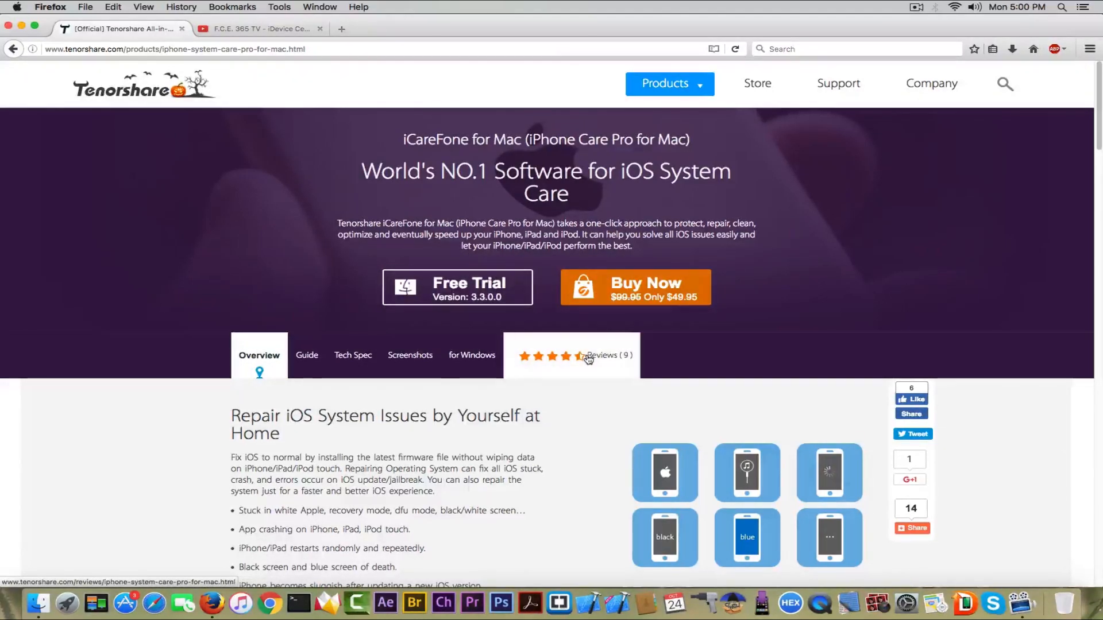
mouse_move(113, 446)
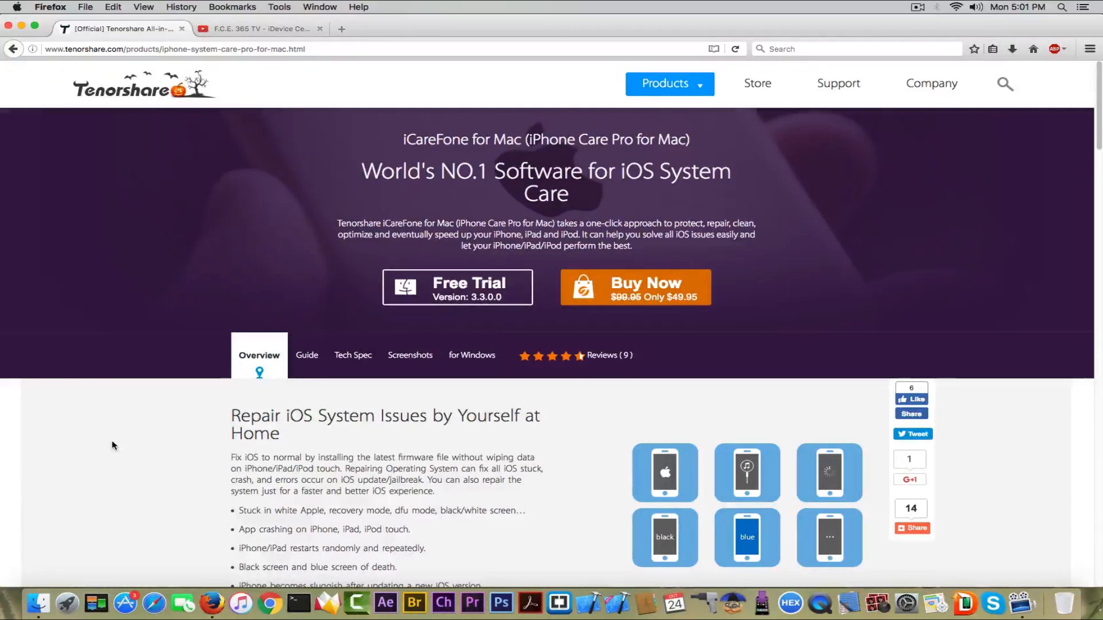
mouse_move(193, 341)
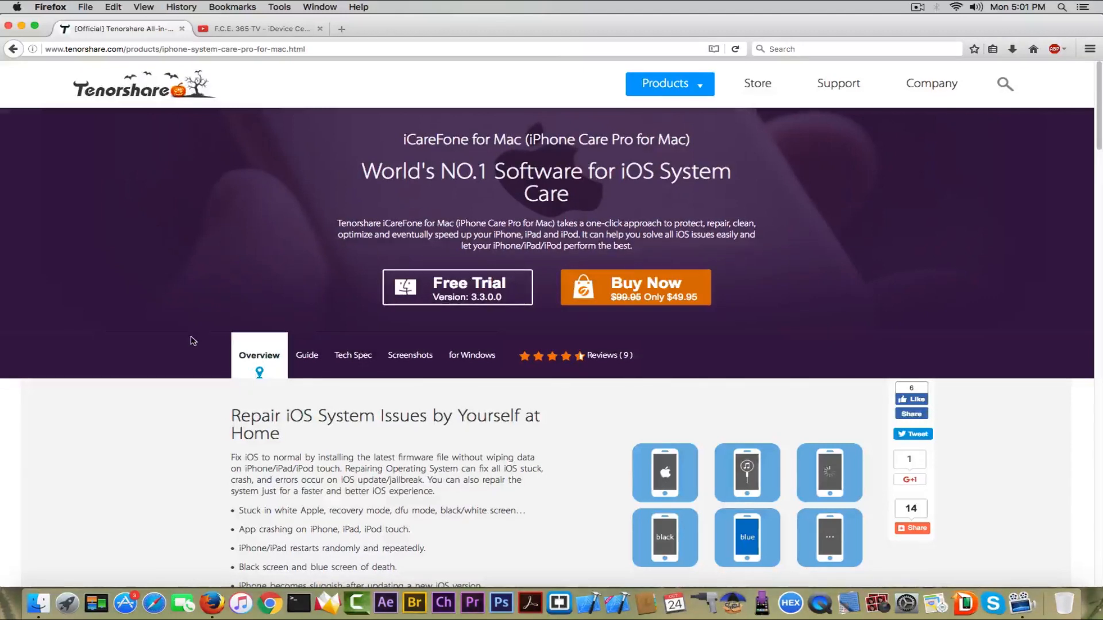
mouse_move(257, 342)
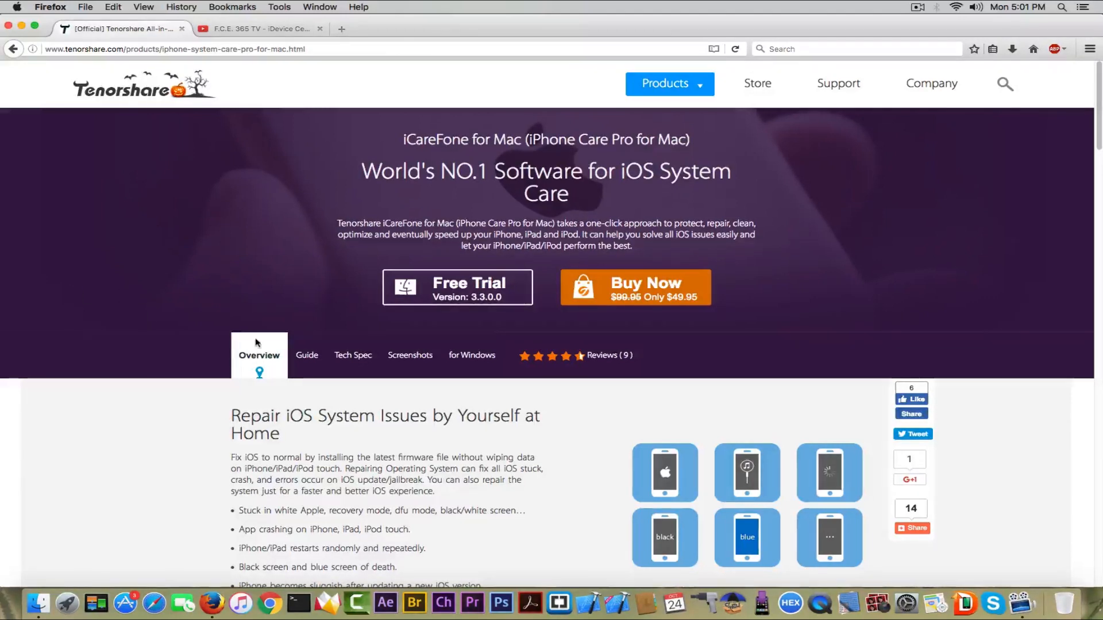
scroll("down", 3)
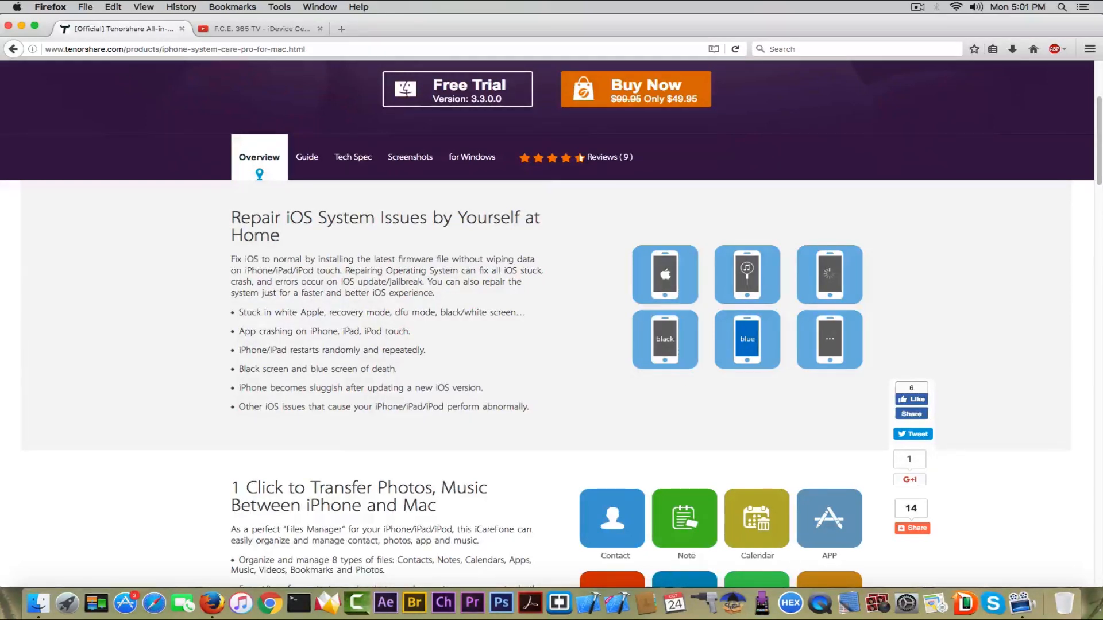
mouse_move(62, 460)
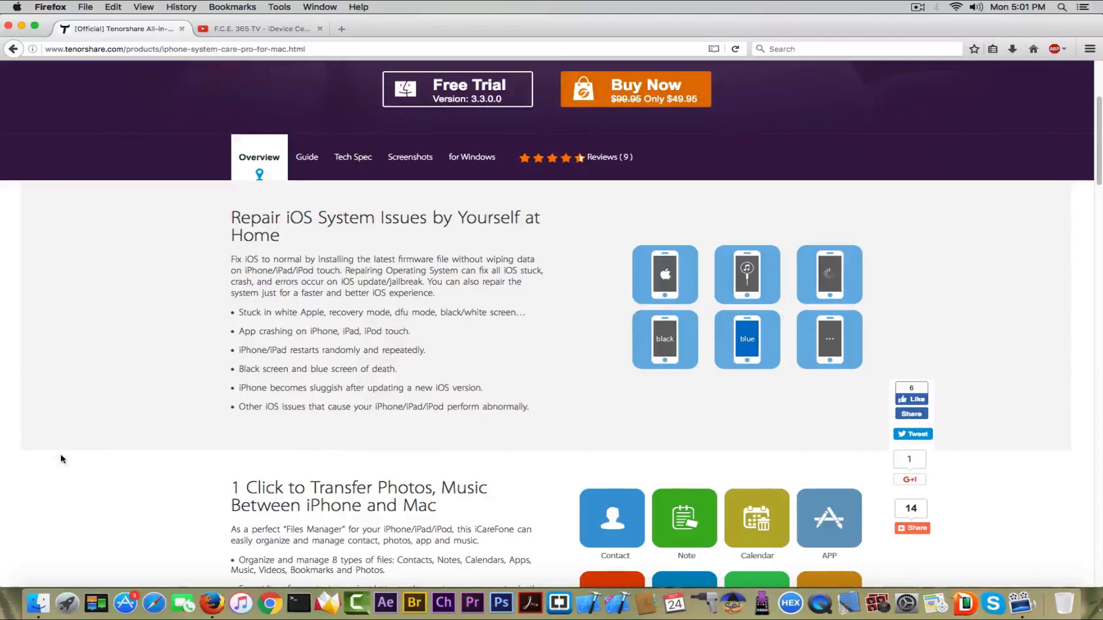
Read down through the storage cleanup, ad blocking and recovery-mode feature sections
scroll("down", 3)
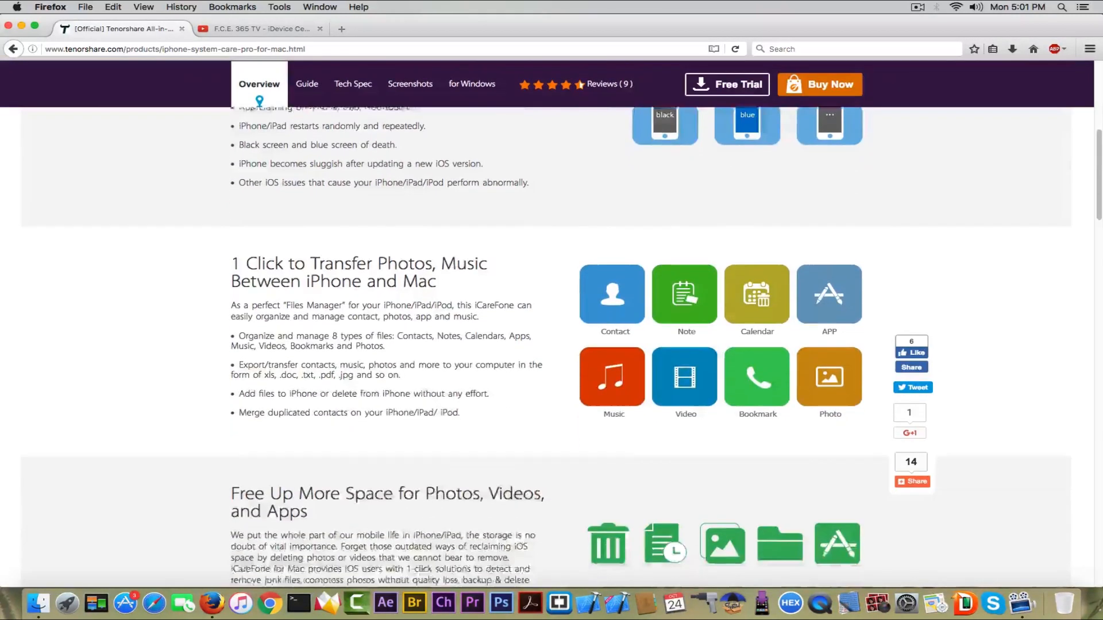
scroll("down", 3)
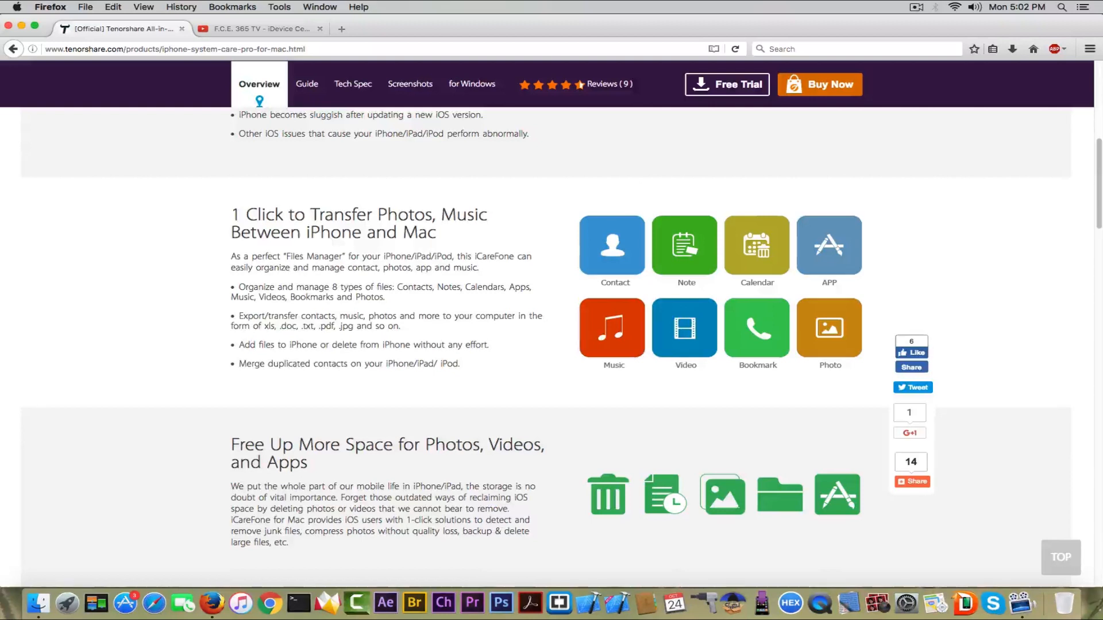
mouse_move(119, 434)
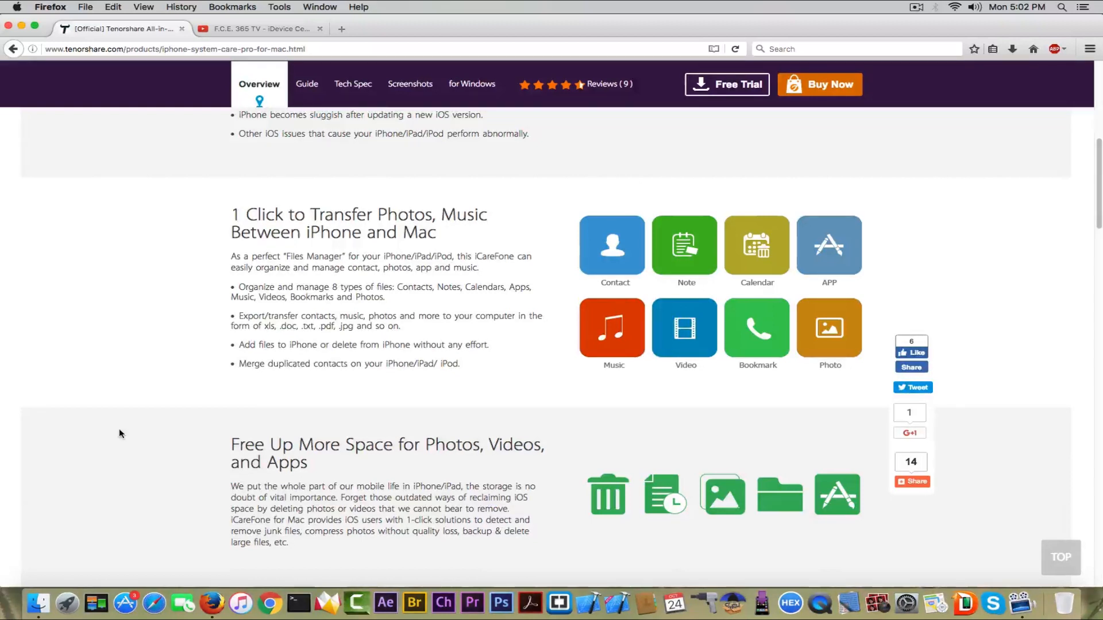
scroll("down", 3)
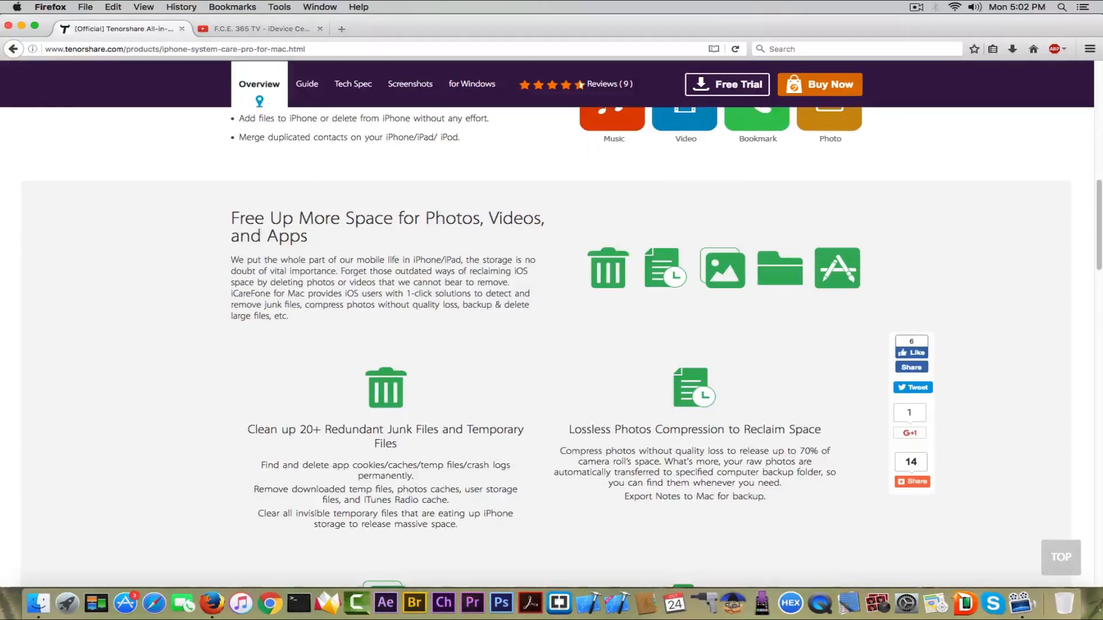
scroll("down", 3)
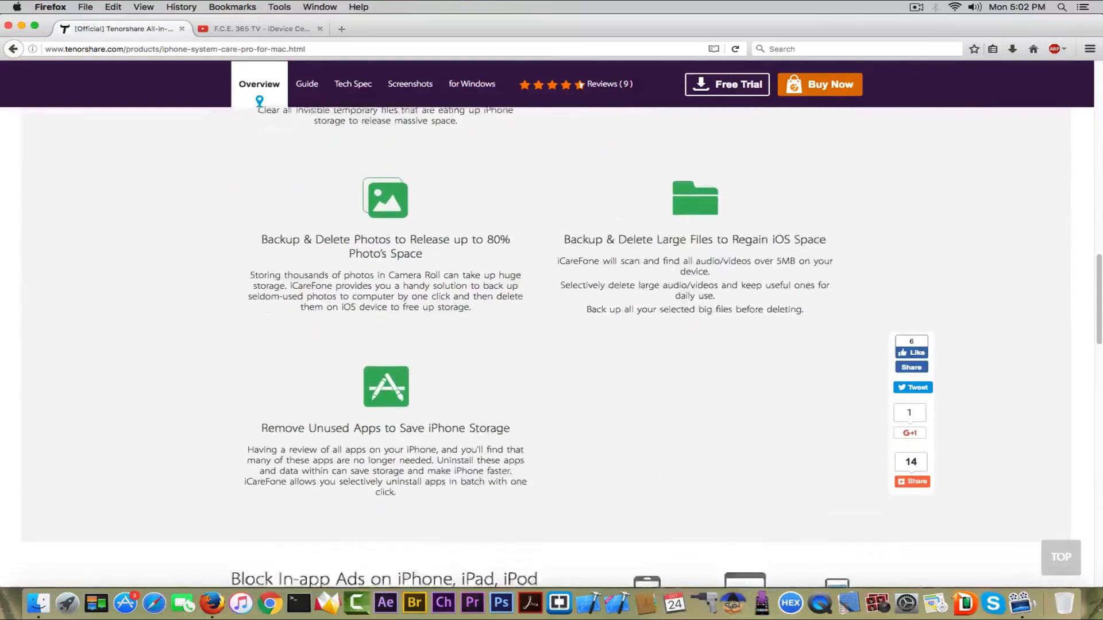
scroll("down", 3)
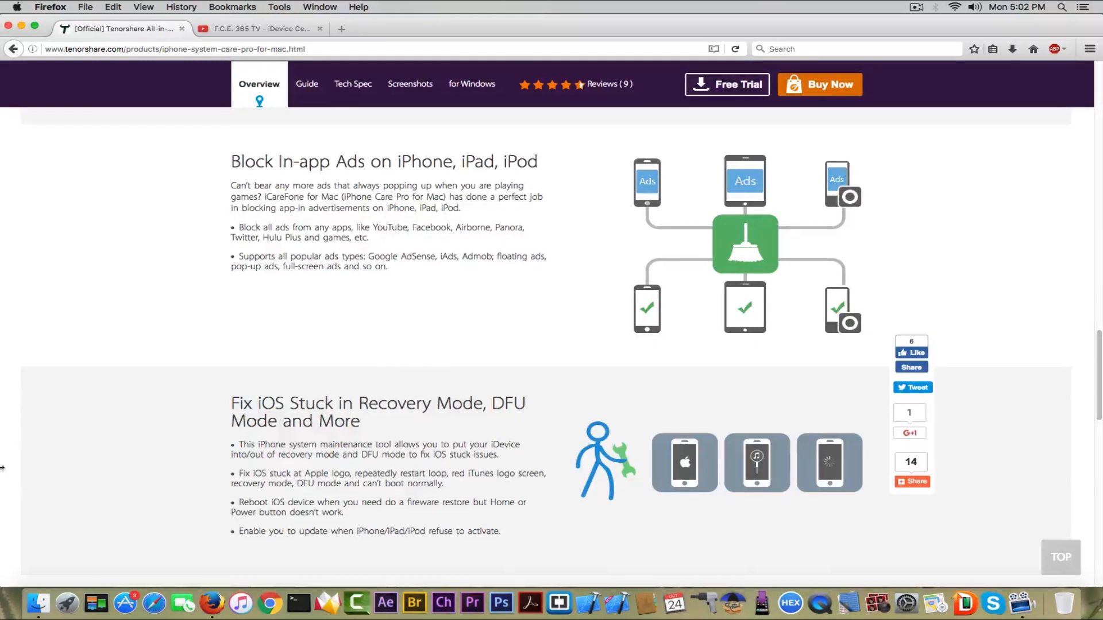
mouse_move(190, 325)
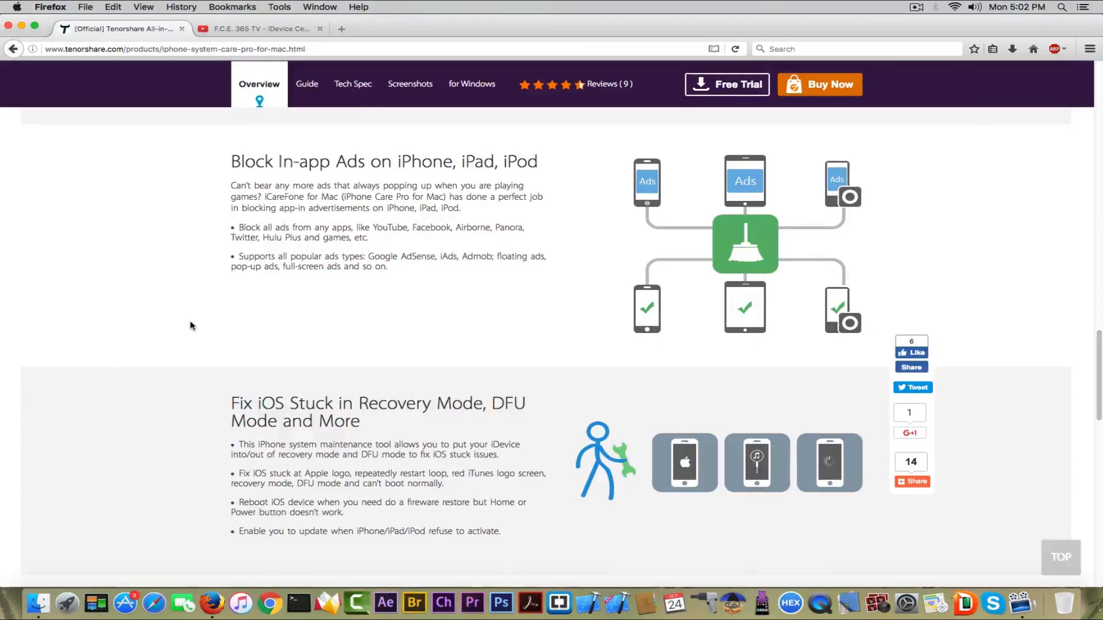
scroll("down", 3)
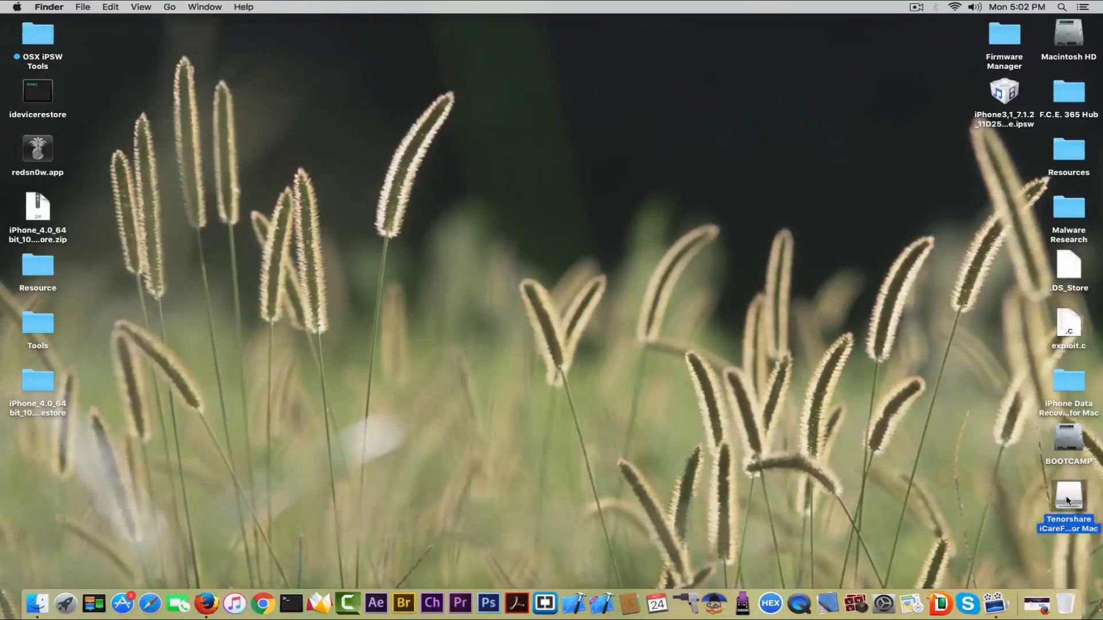
Install iCareFone from its disk image into the Applications folder
double_click(1067, 497)
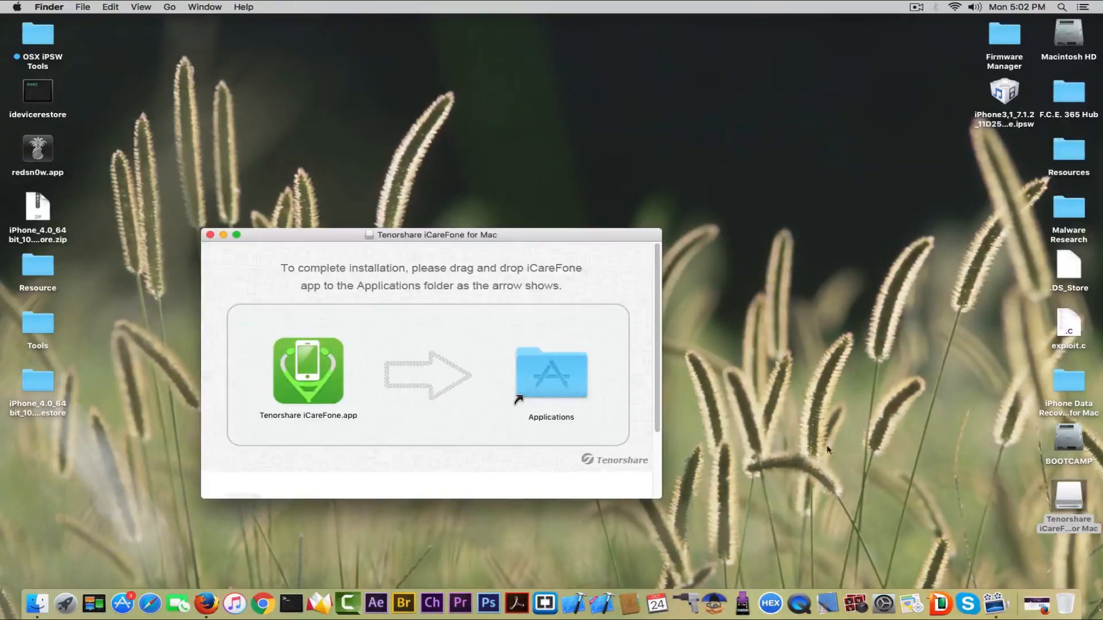
left_click_drag(308, 371, 484, 391)
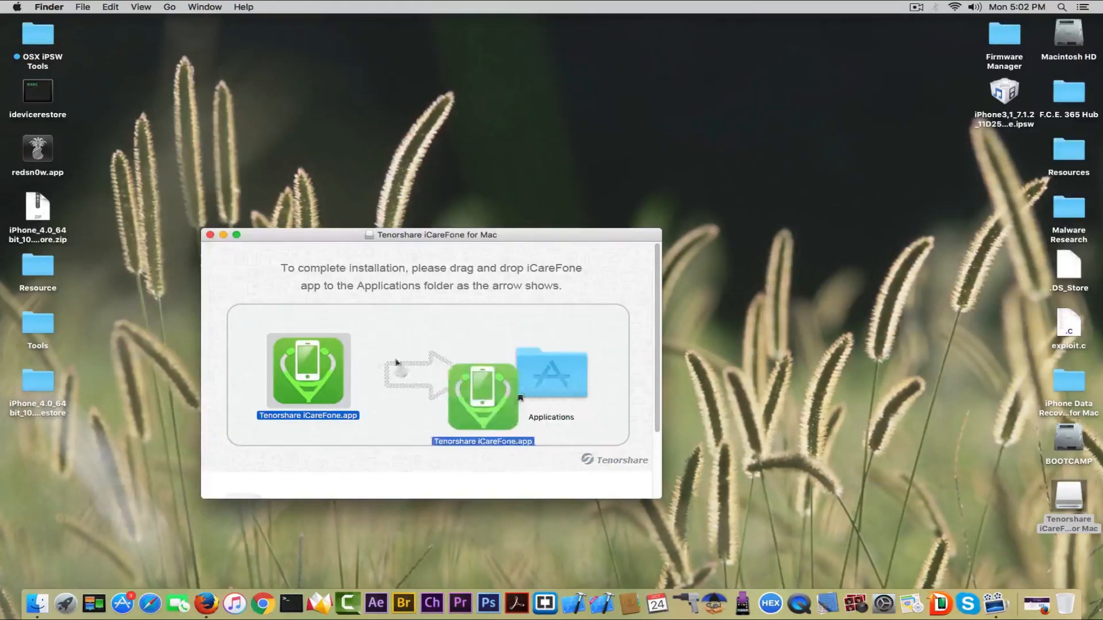
left_click(209, 234)
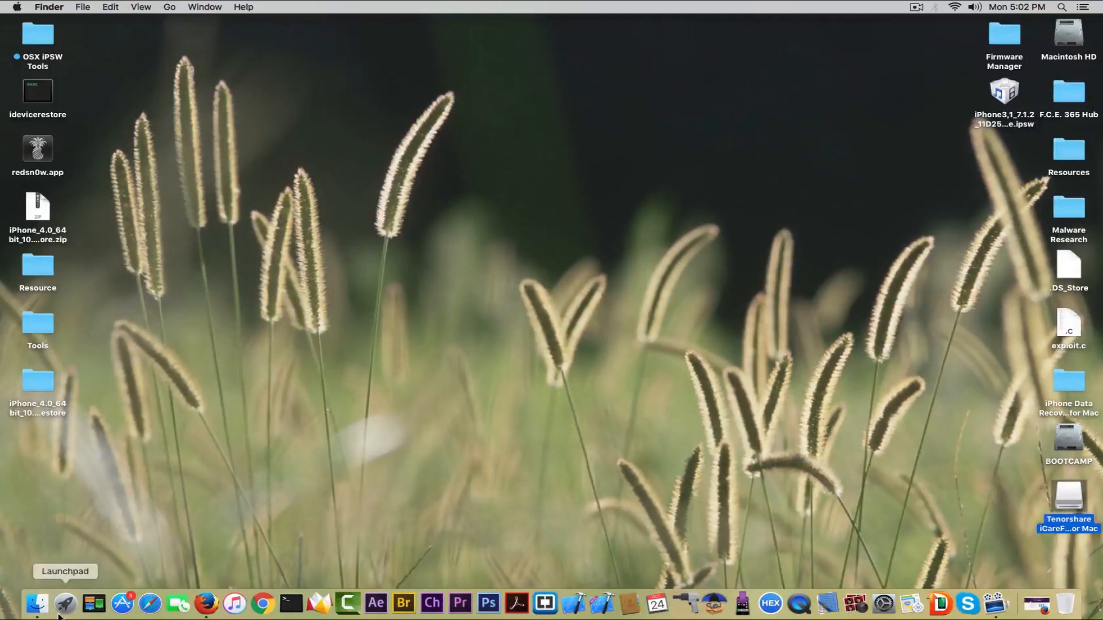
Launch the newly installed iCareFone so it detects the connected iPhone 5
left_click(37, 603)
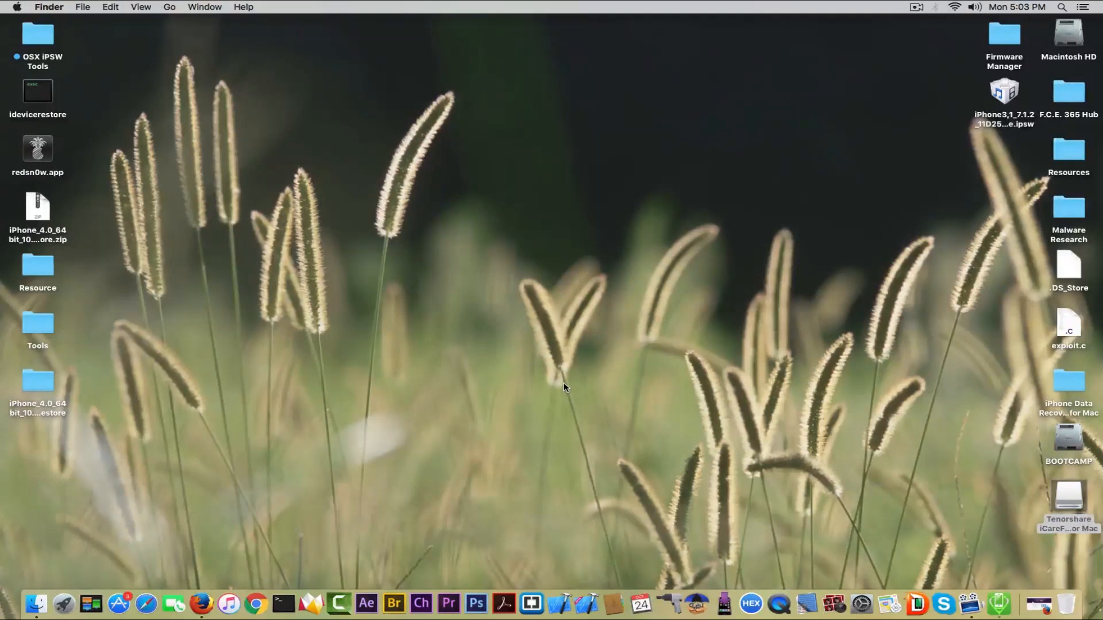
double_click(1068, 500)
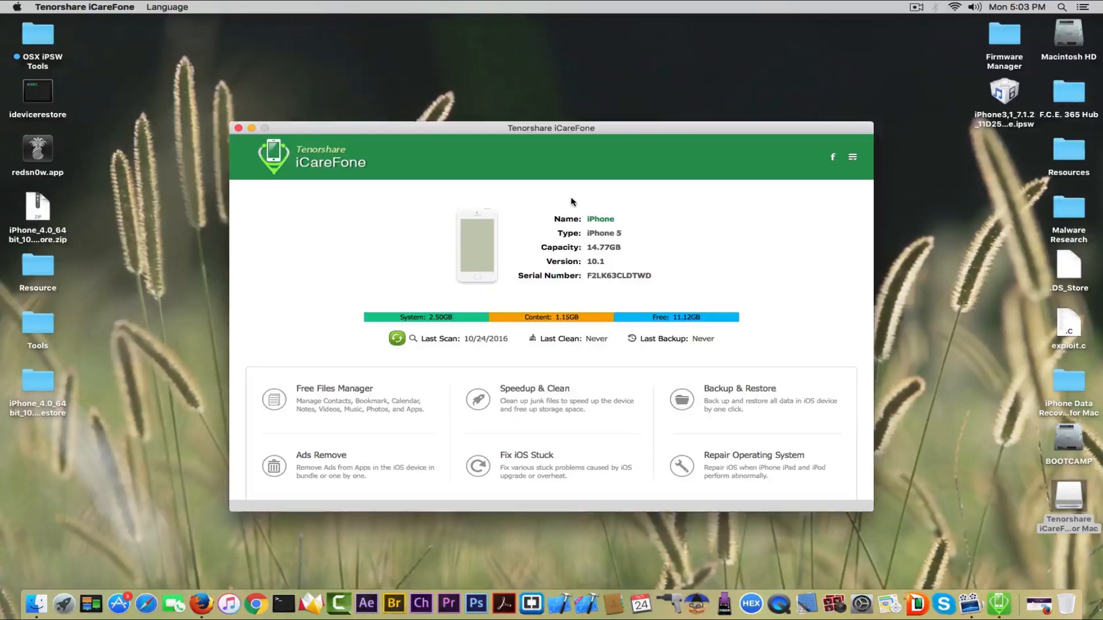
mouse_move(598, 283)
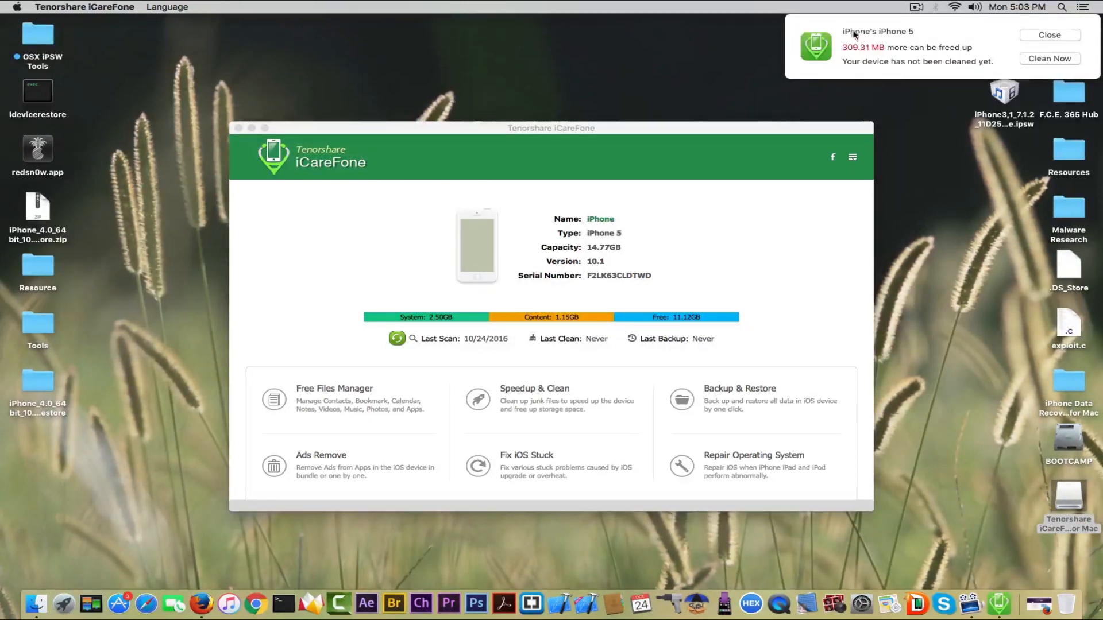
mouse_move(889, 88)
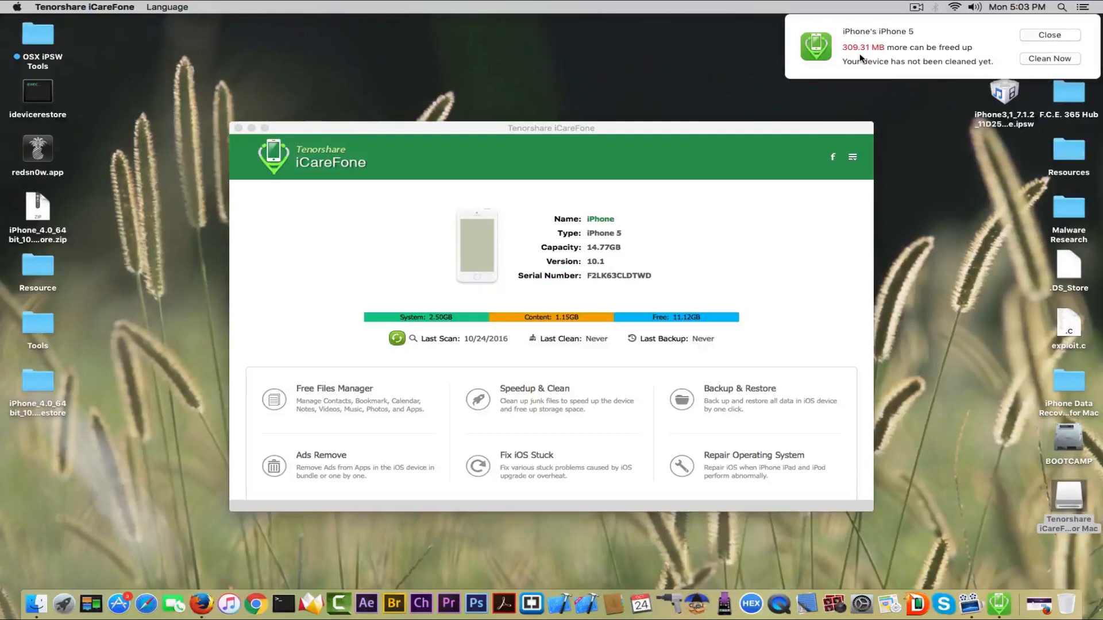
Dismiss the space-can-be-freed alert and go to Speedup & Clean
left_click(1049, 35)
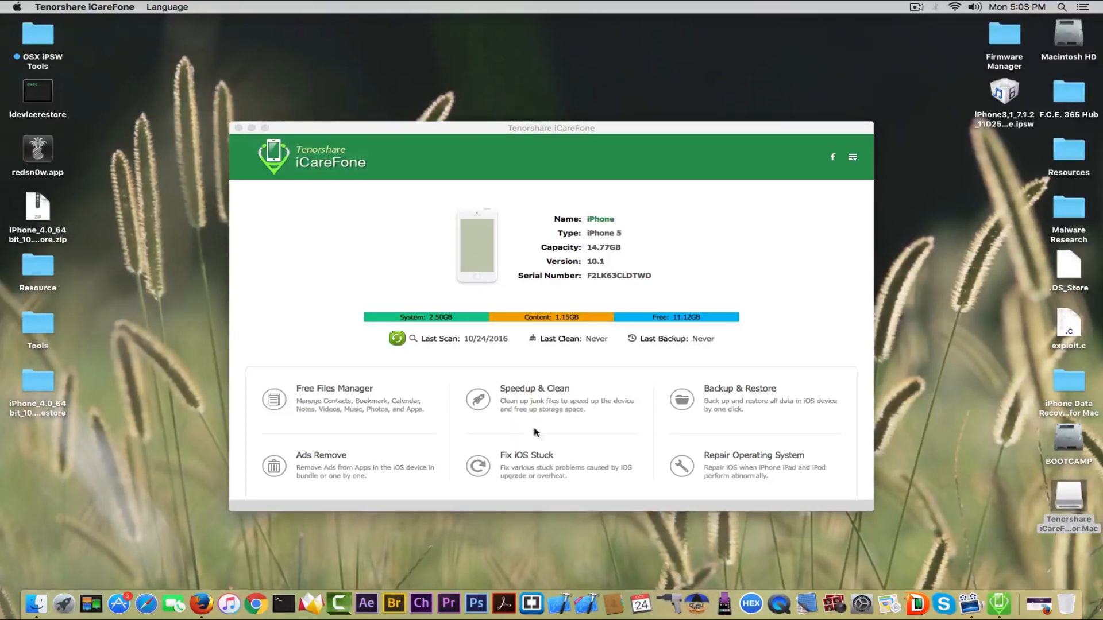
left_click(534, 399)
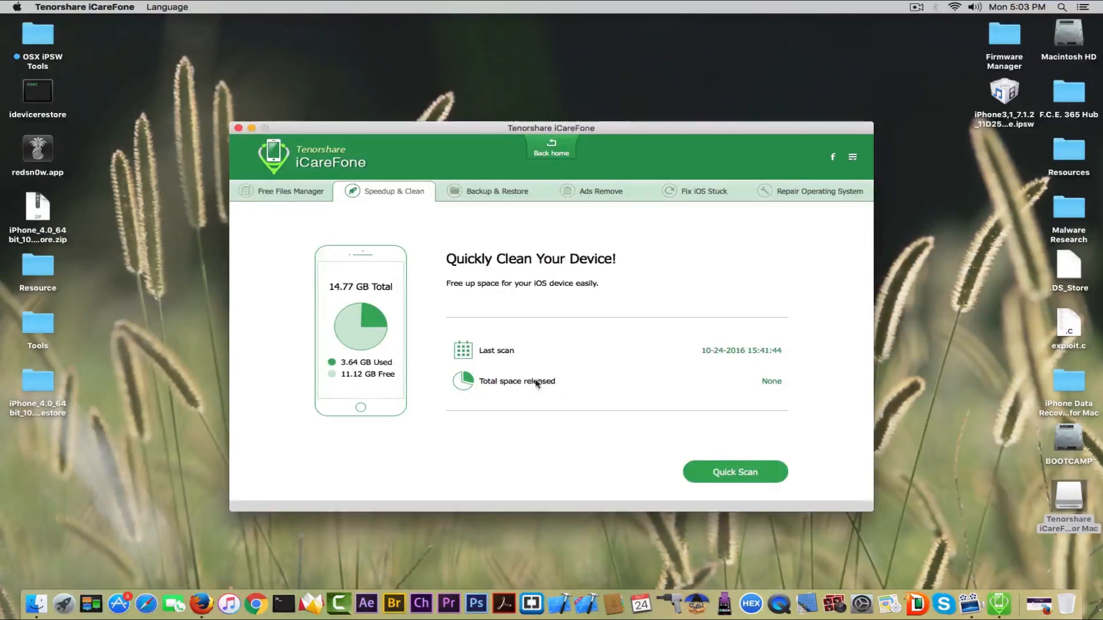
Scan the iPhone for reclaimable space and clean the junk (98.04 MB) and temporary file categories
left_click(734, 472)
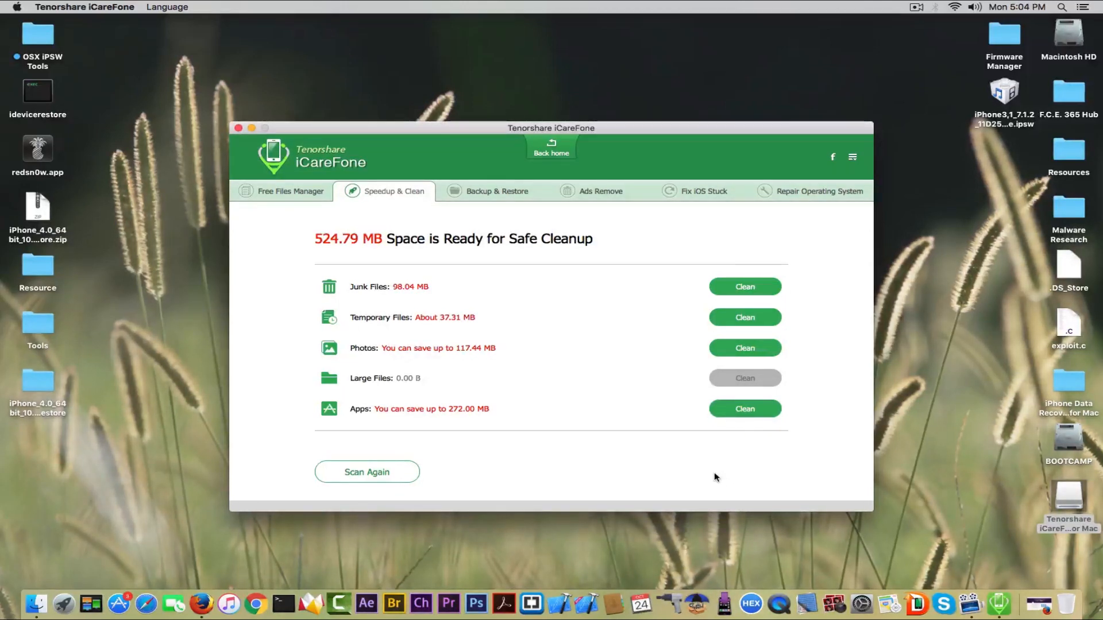
mouse_move(658, 466)
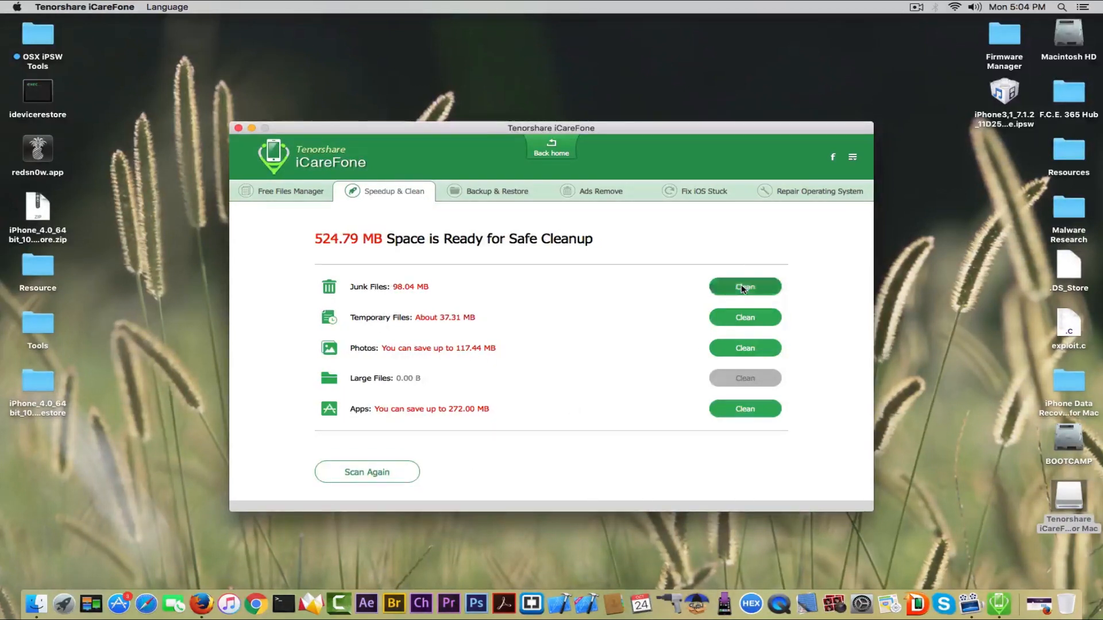
left_click(745, 287)
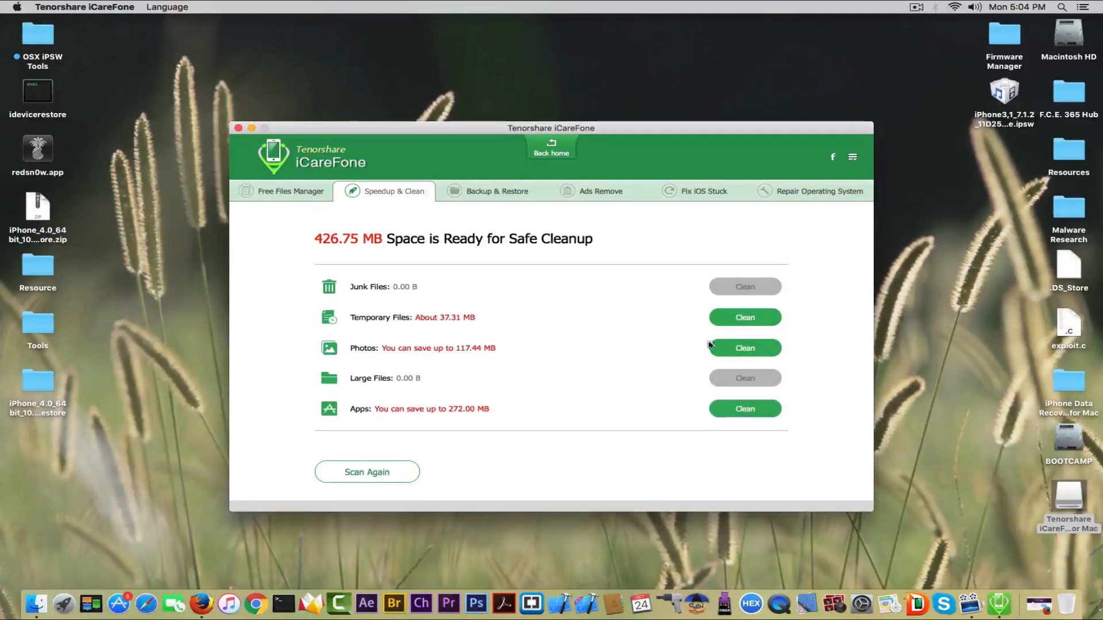
left_click(745, 317)
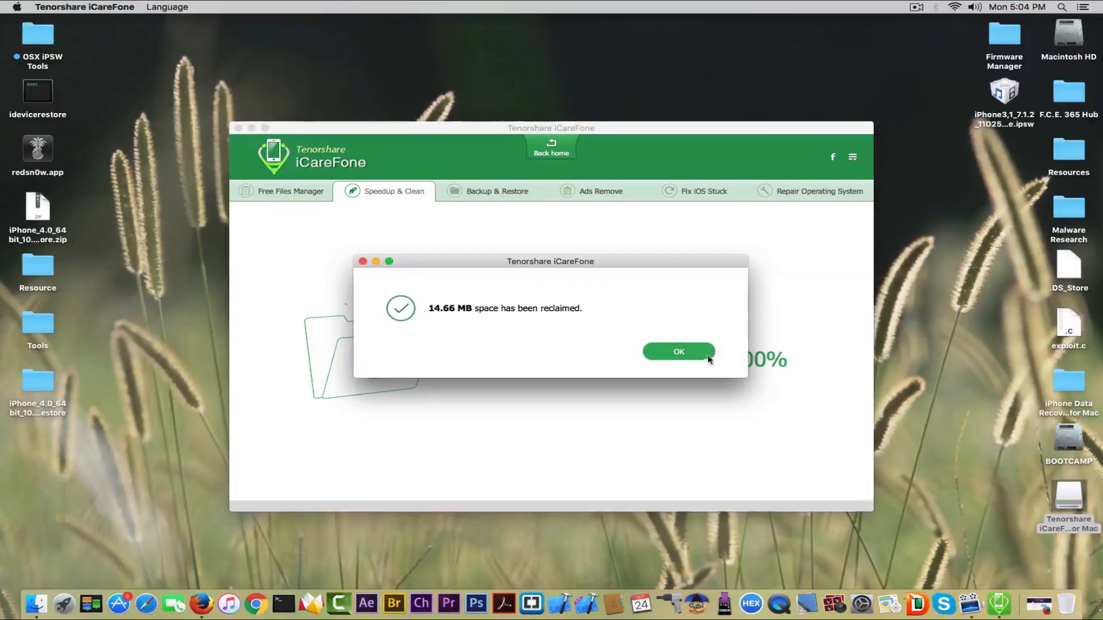
left_click(677, 351)
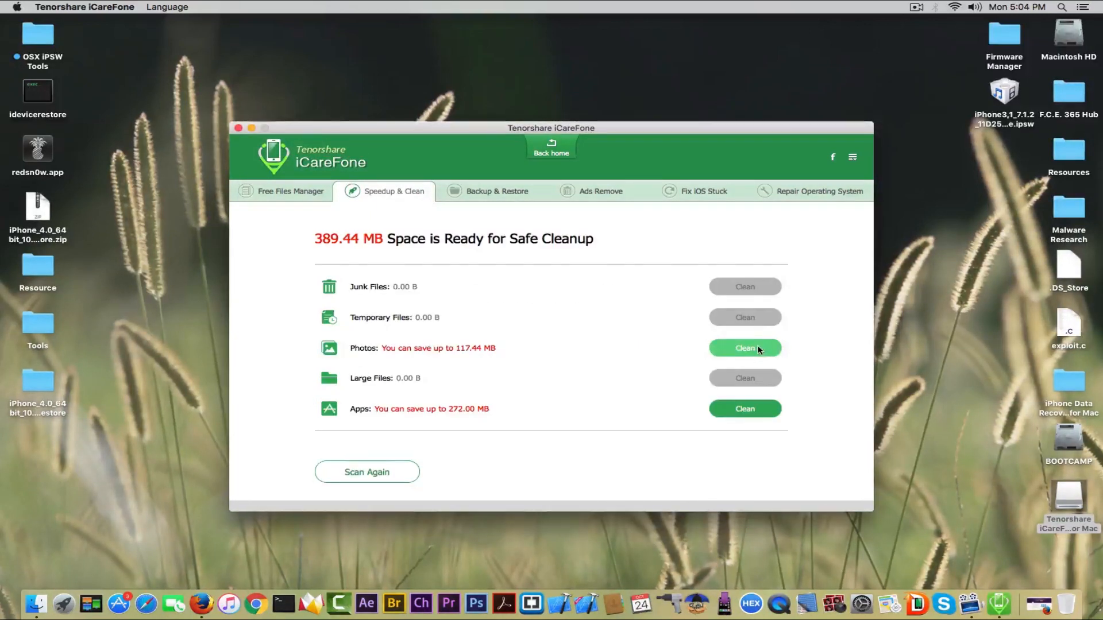
left_click(744, 346)
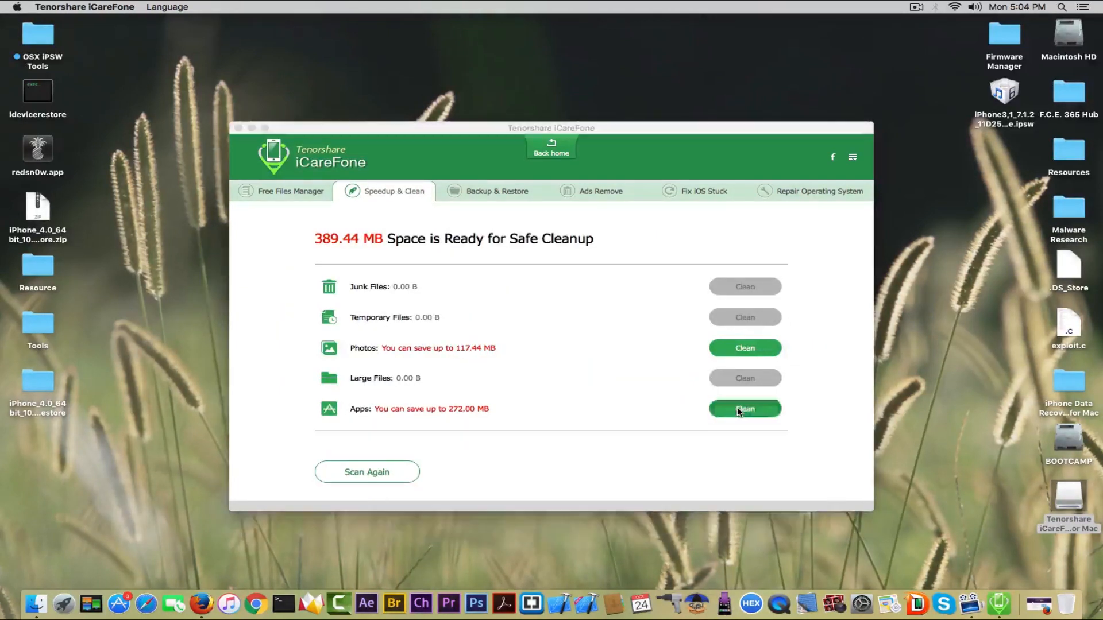
Uninstall the TV app from the iPhone, releasing 7.18 MB, and return to the app list
left_click(744, 409)
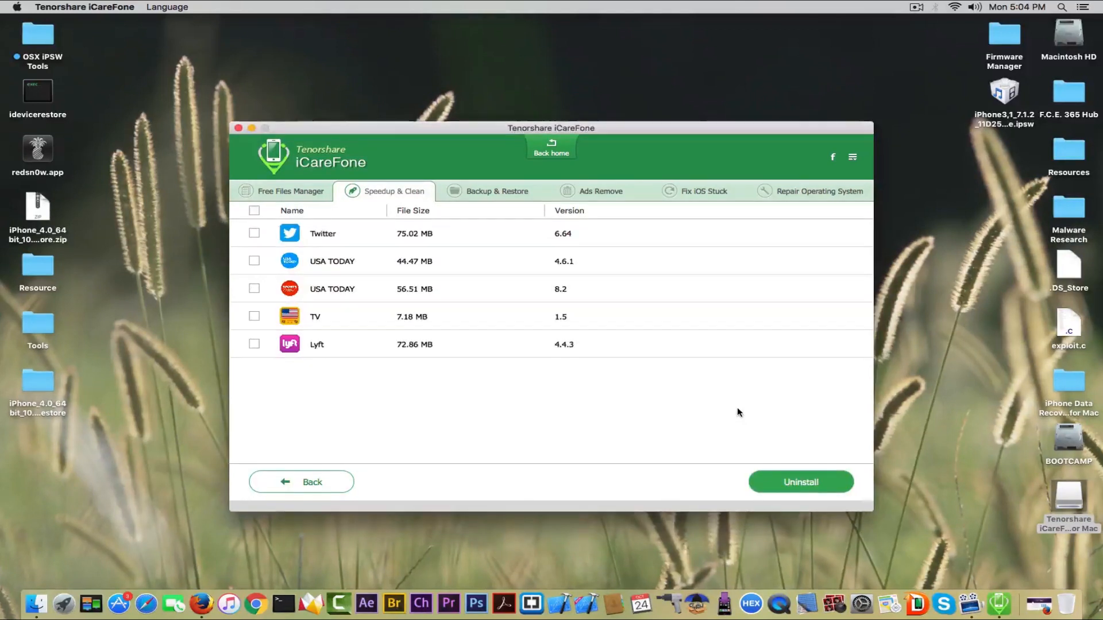
mouse_move(313, 371)
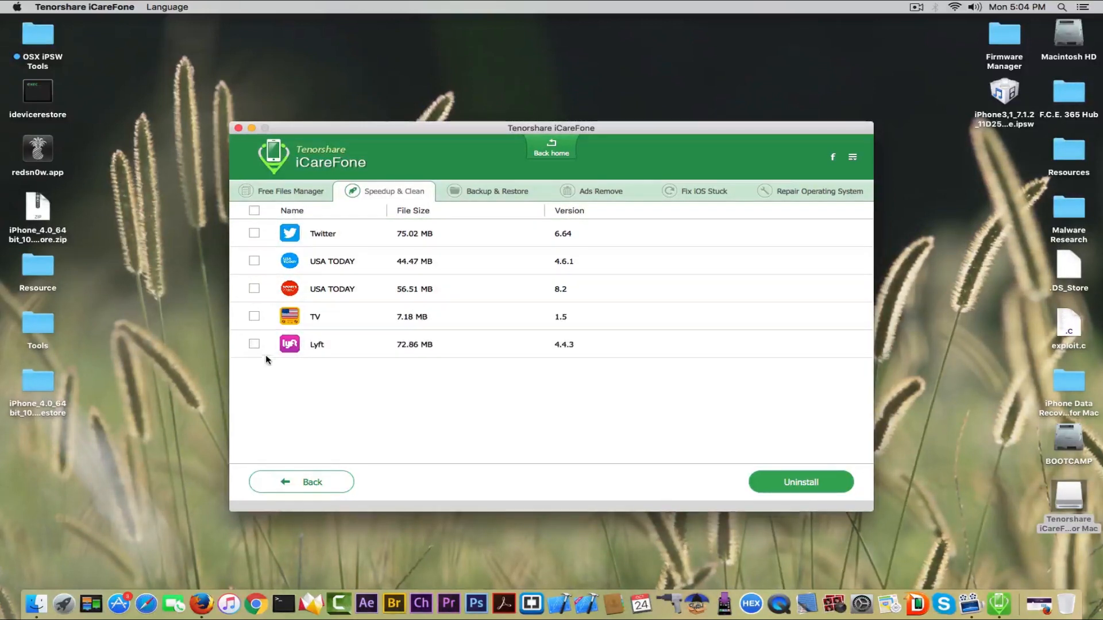
left_click(254, 317)
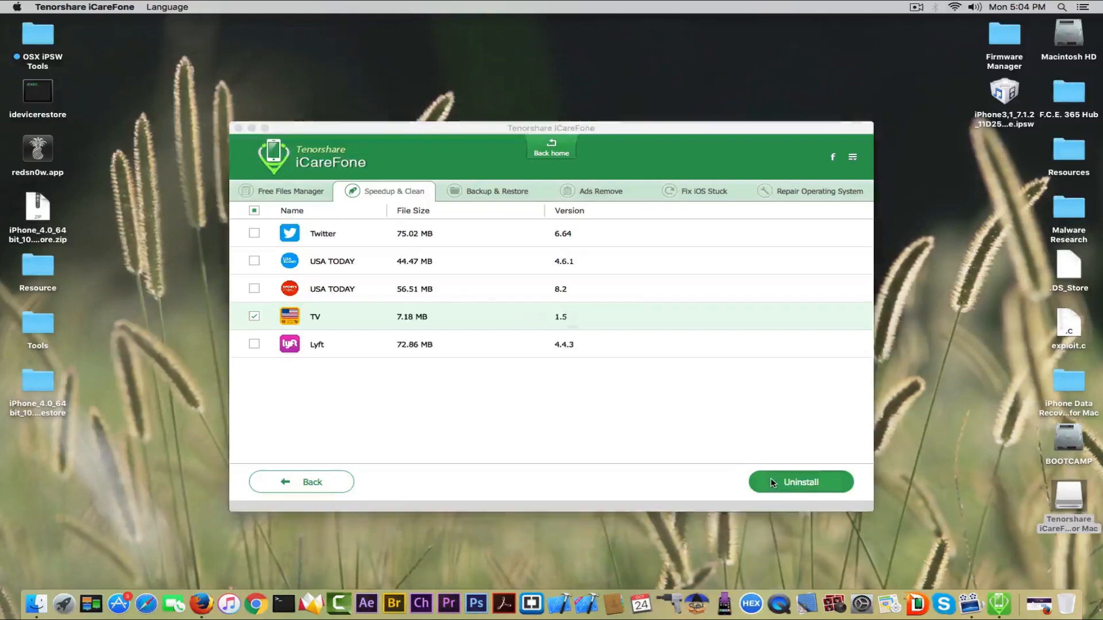
left_click(799, 481)
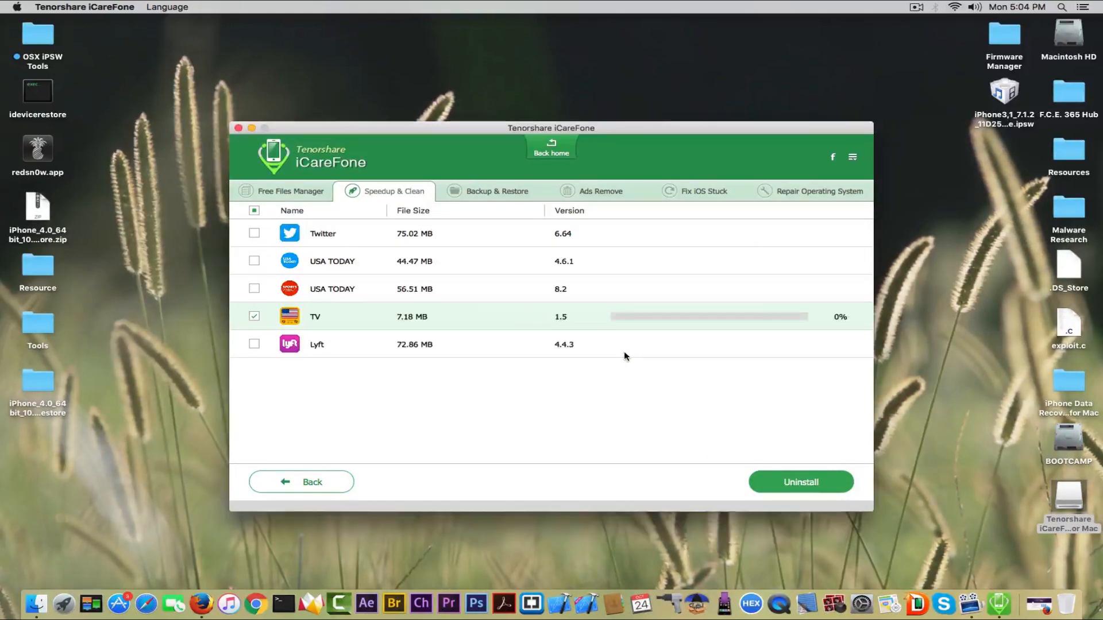
left_click(800, 481)
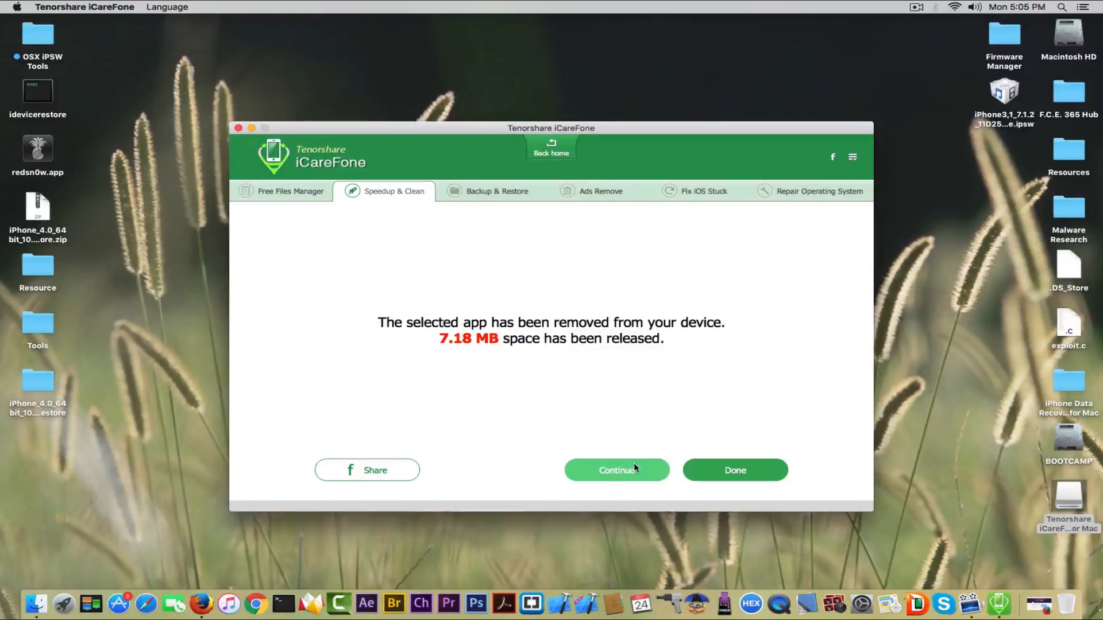
left_click(615, 469)
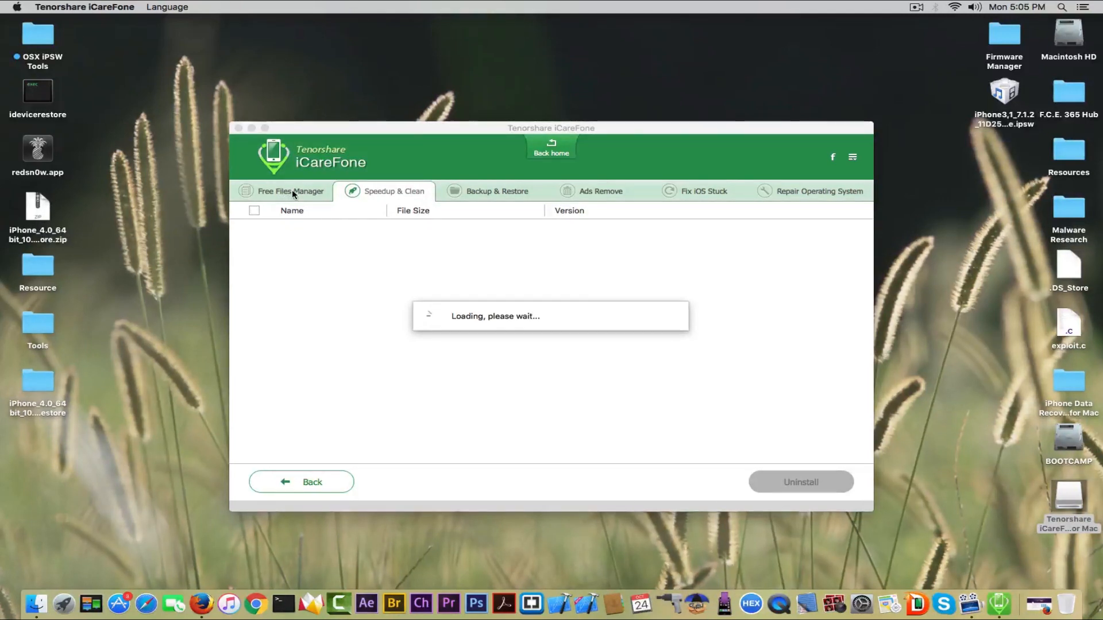
Browse the Free Files Manager's App category and cancel installing an app from the computer
left_click(289, 191)
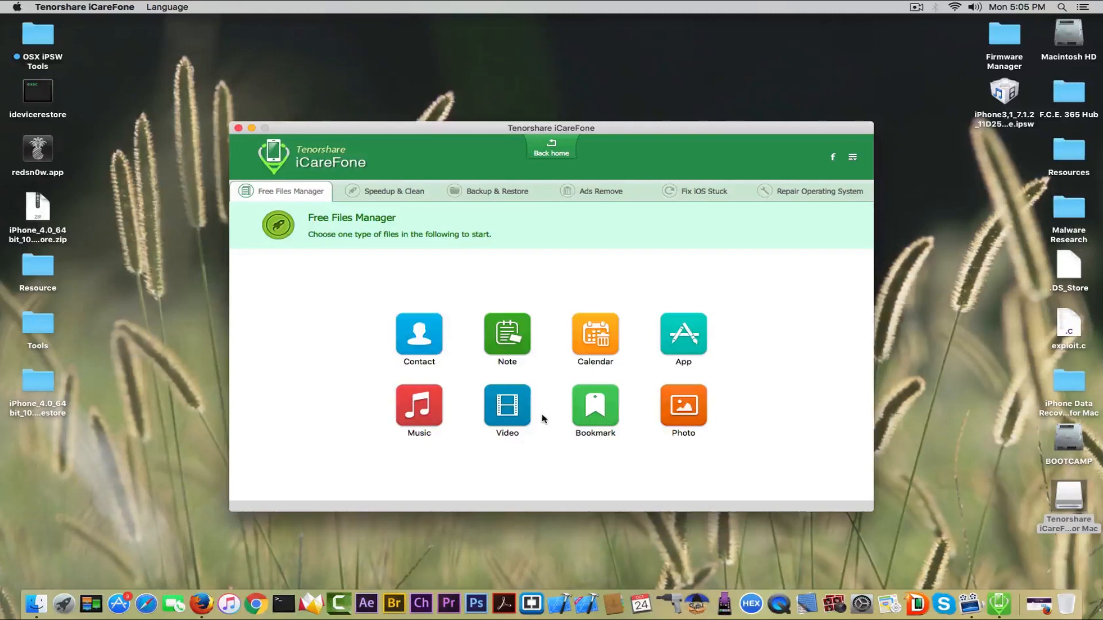
left_click(681, 334)
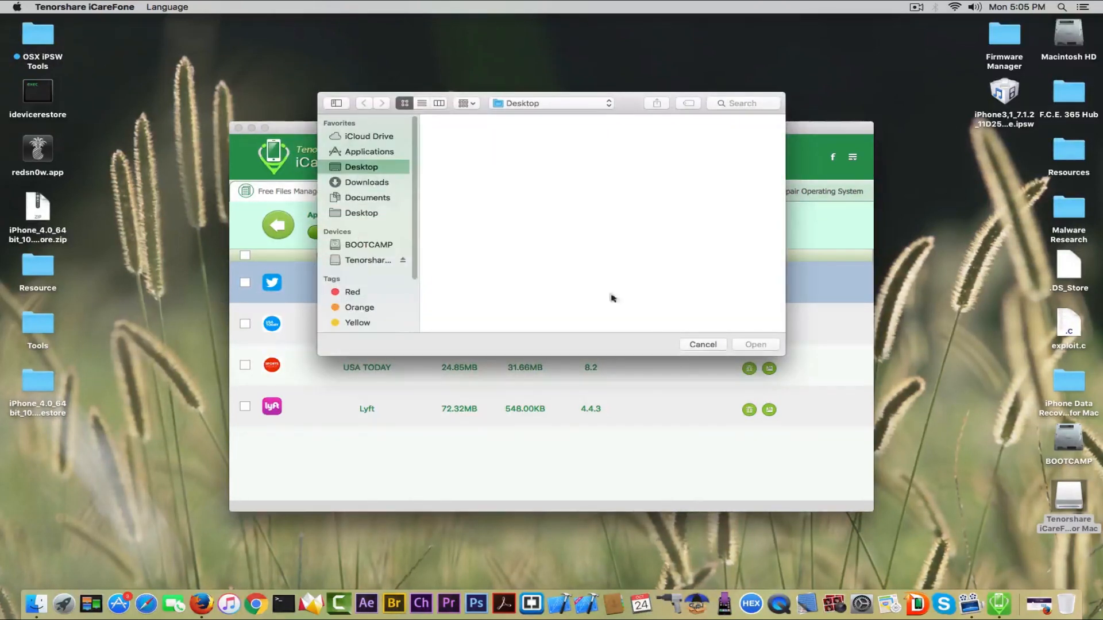
left_click(361, 167)
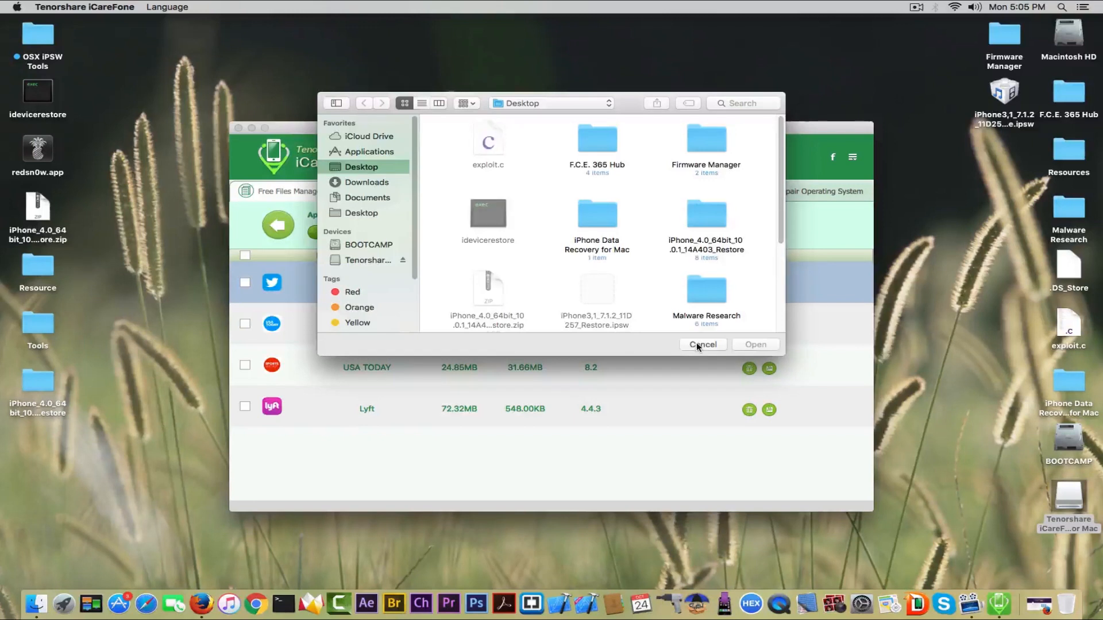
left_click(702, 345)
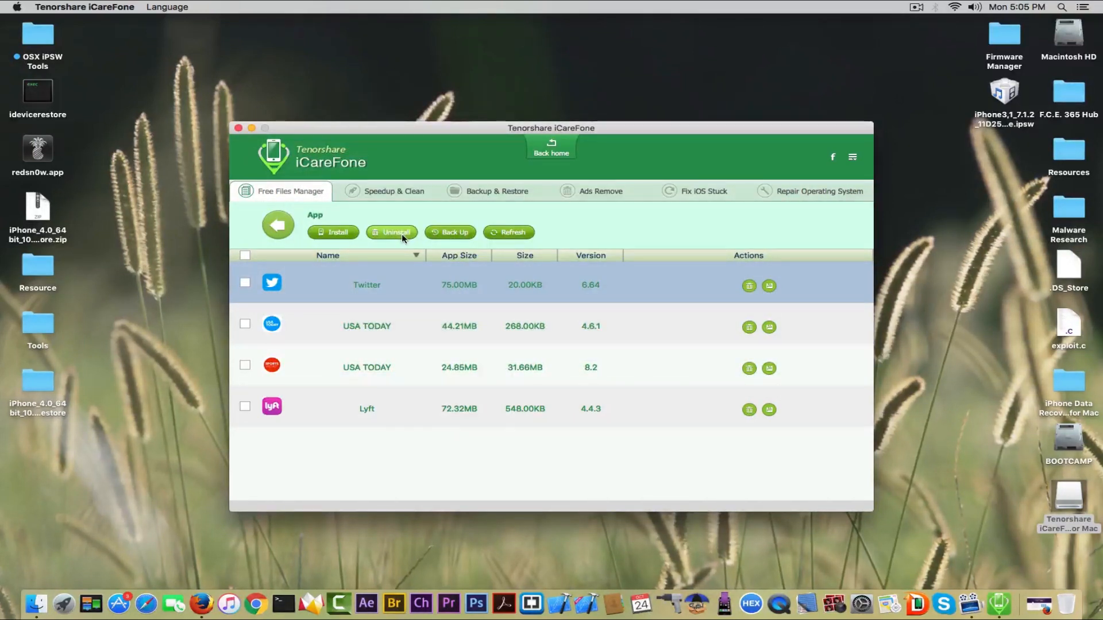
mouse_move(415, 213)
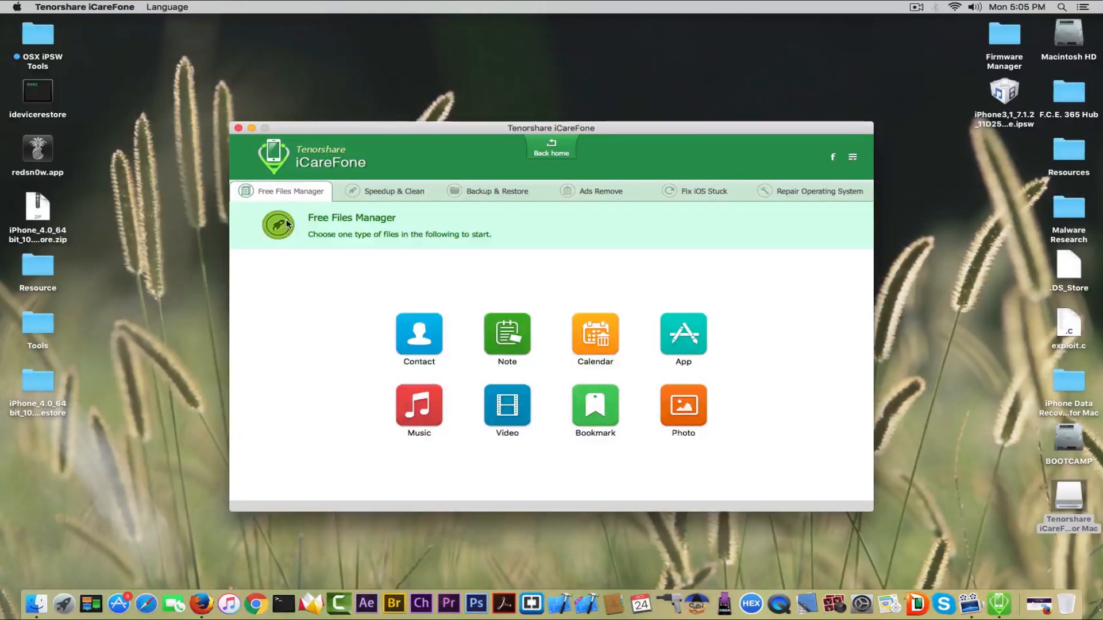
left_click(418, 404)
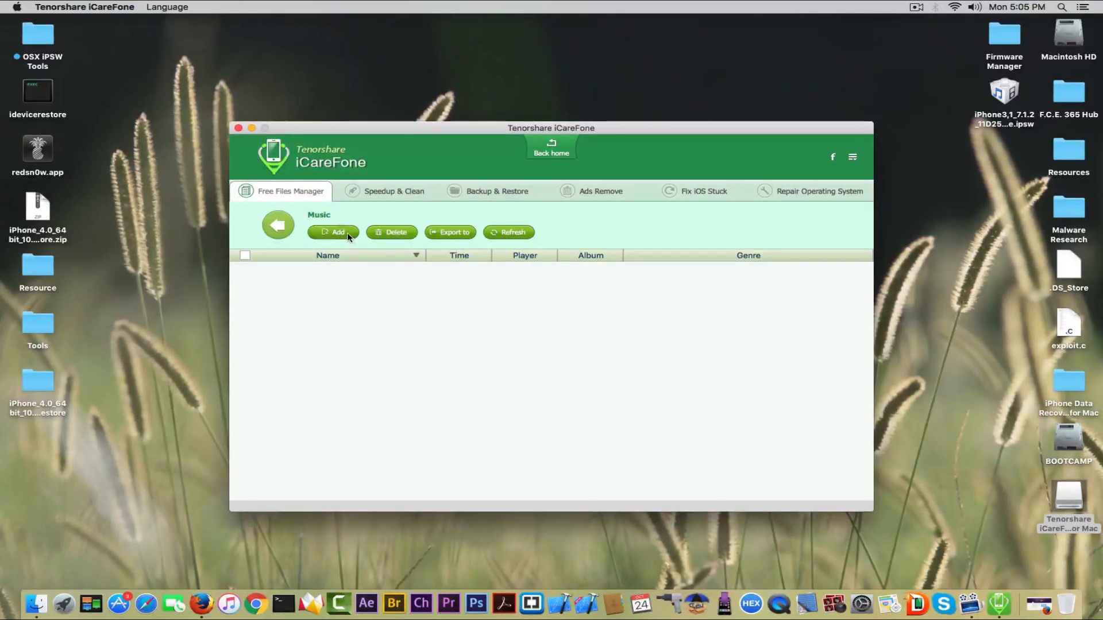
left_click(333, 232)
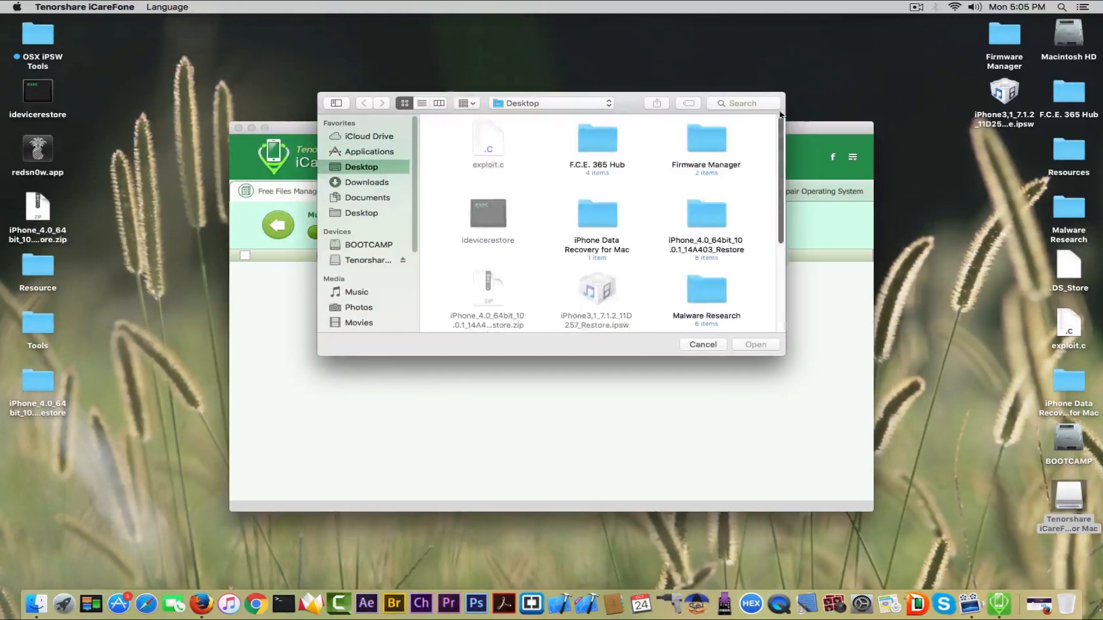
left_click(700, 344)
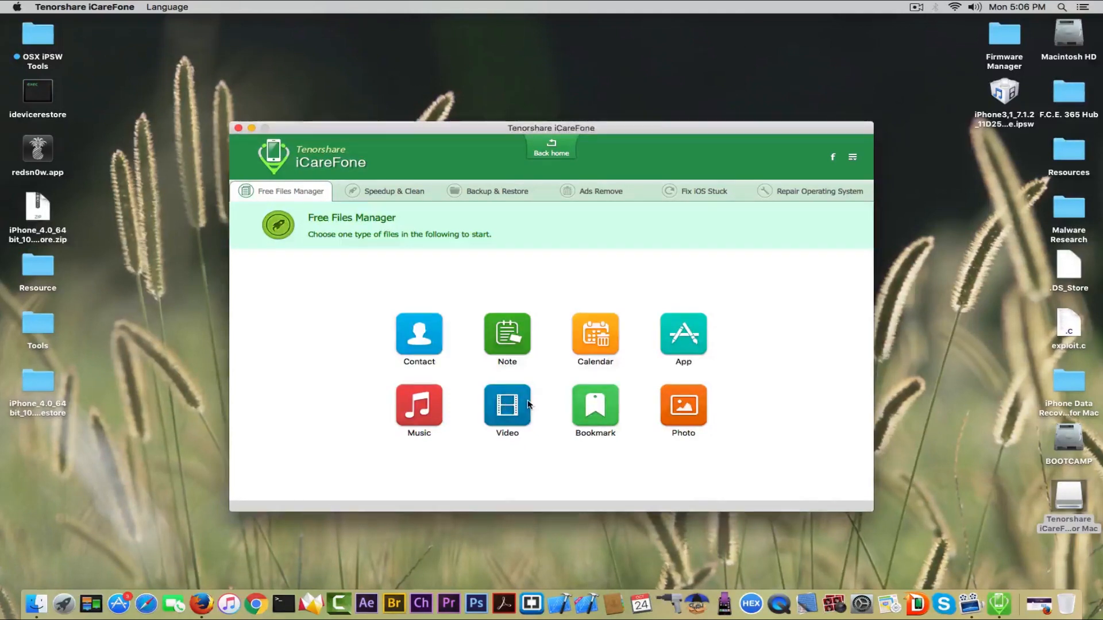
Leave the Free Files Manager and switch to the Backup & Restore section
left_click(506, 404)
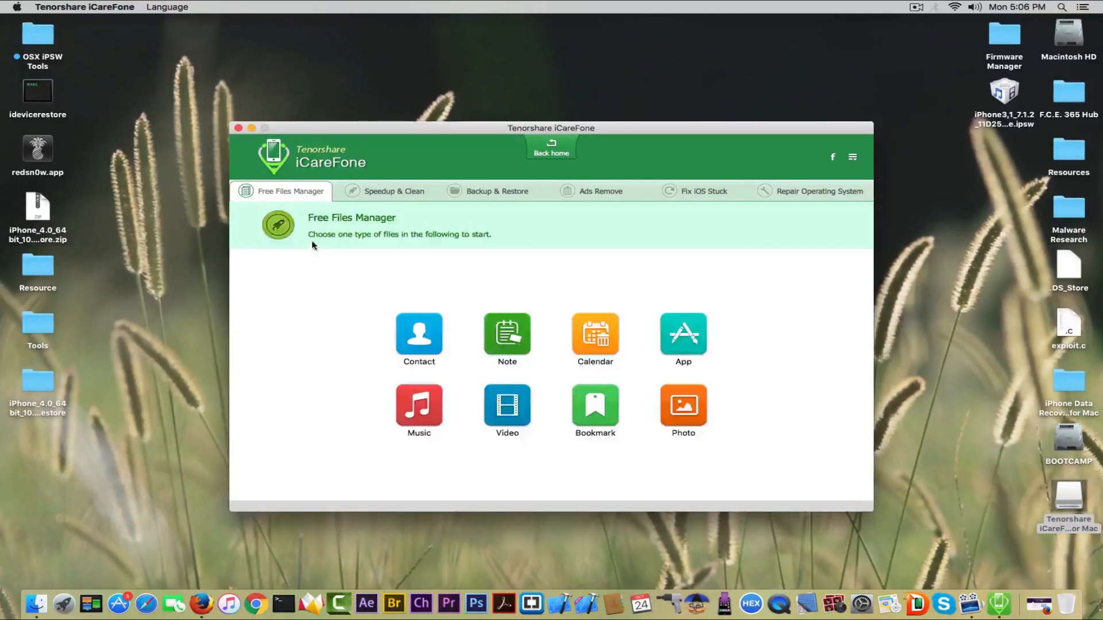
mouse_move(324, 252)
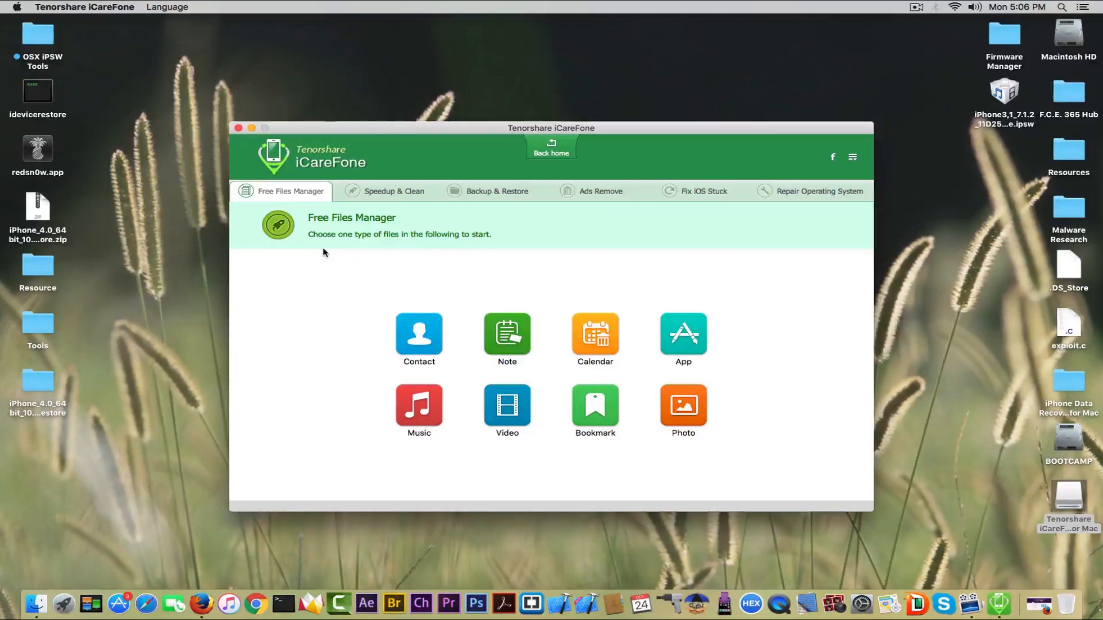
left_click(496, 191)
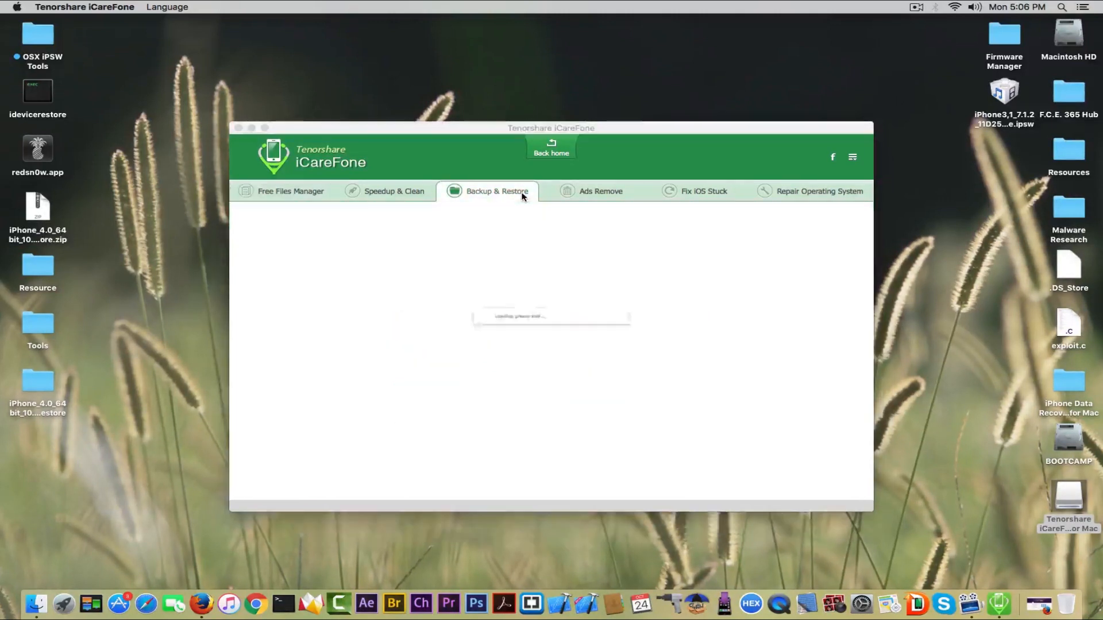
Create a new 140.88 MB iPhone backup, then request deletion of a backup row
left_click(496, 192)
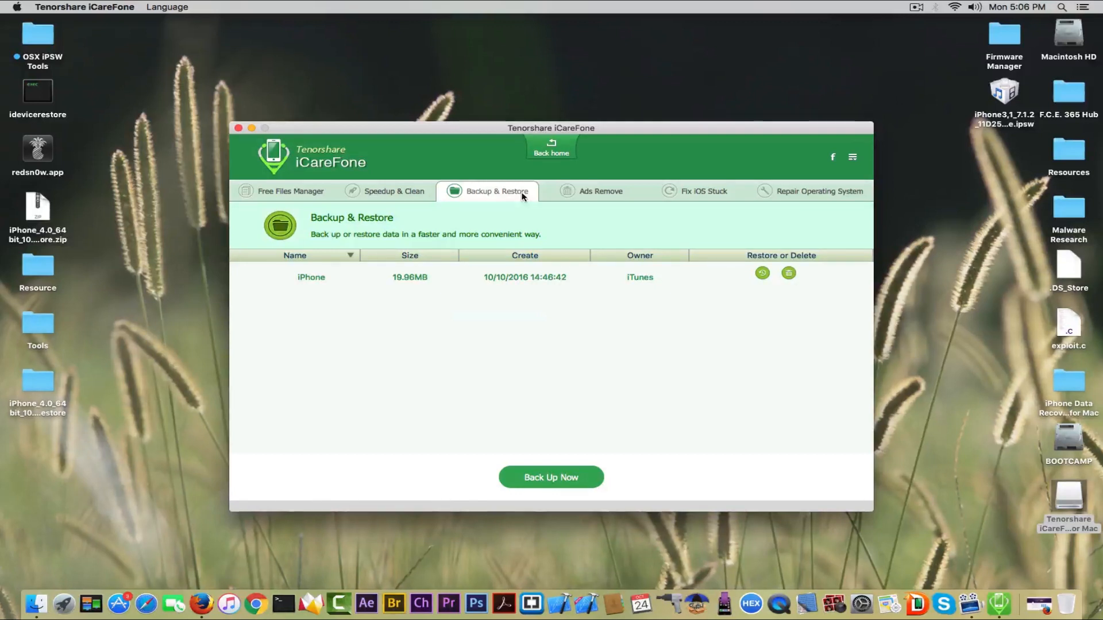
left_click(550, 477)
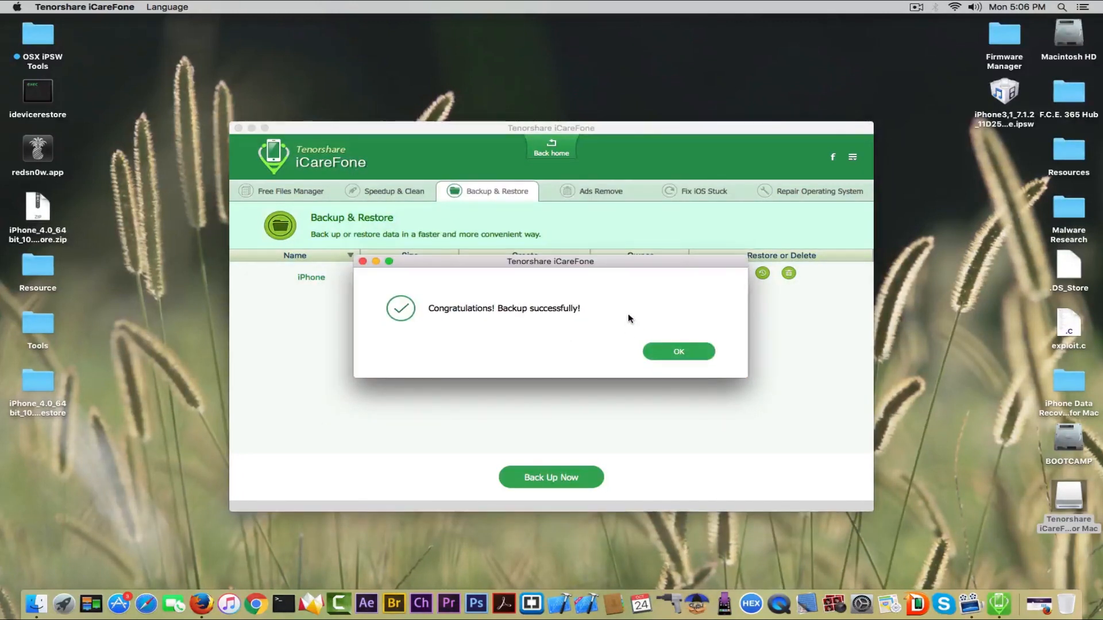
left_click(678, 352)
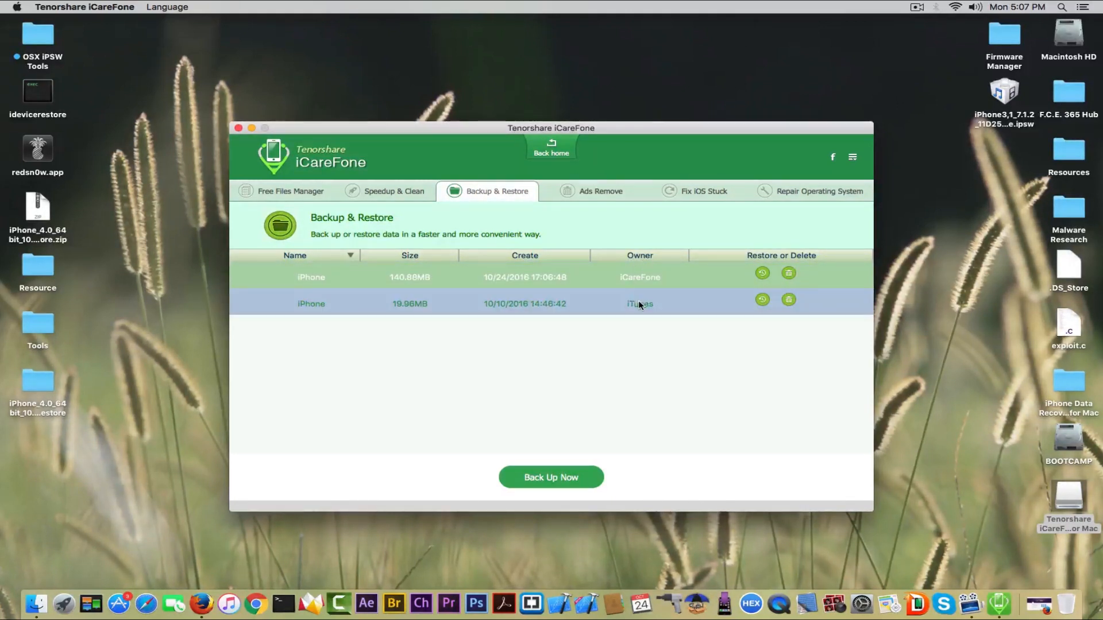
mouse_move(651, 327)
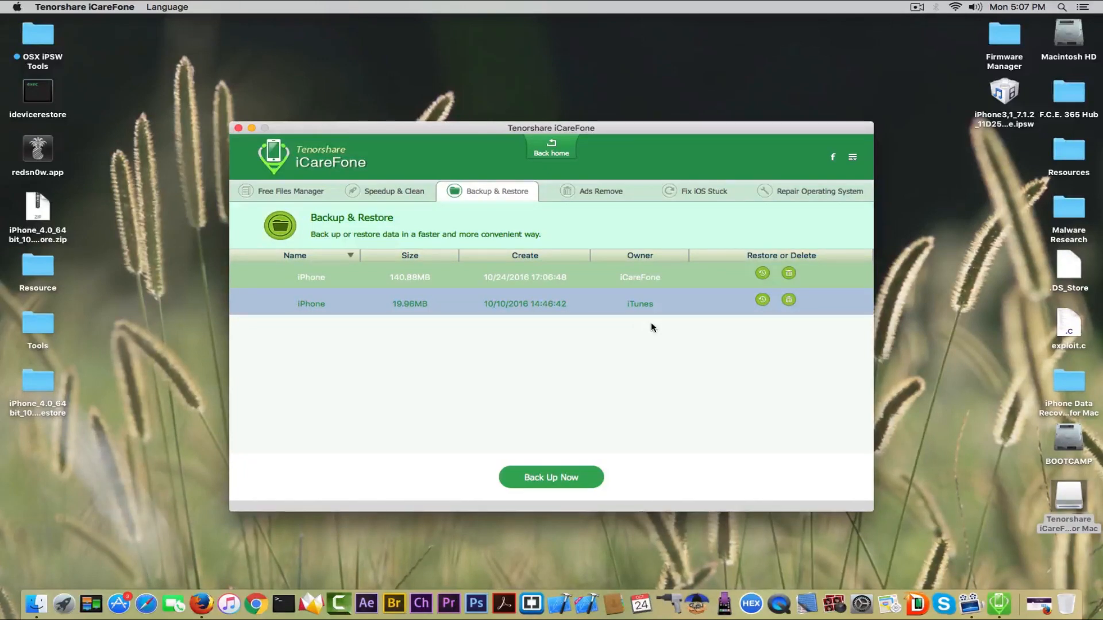
left_click(787, 299)
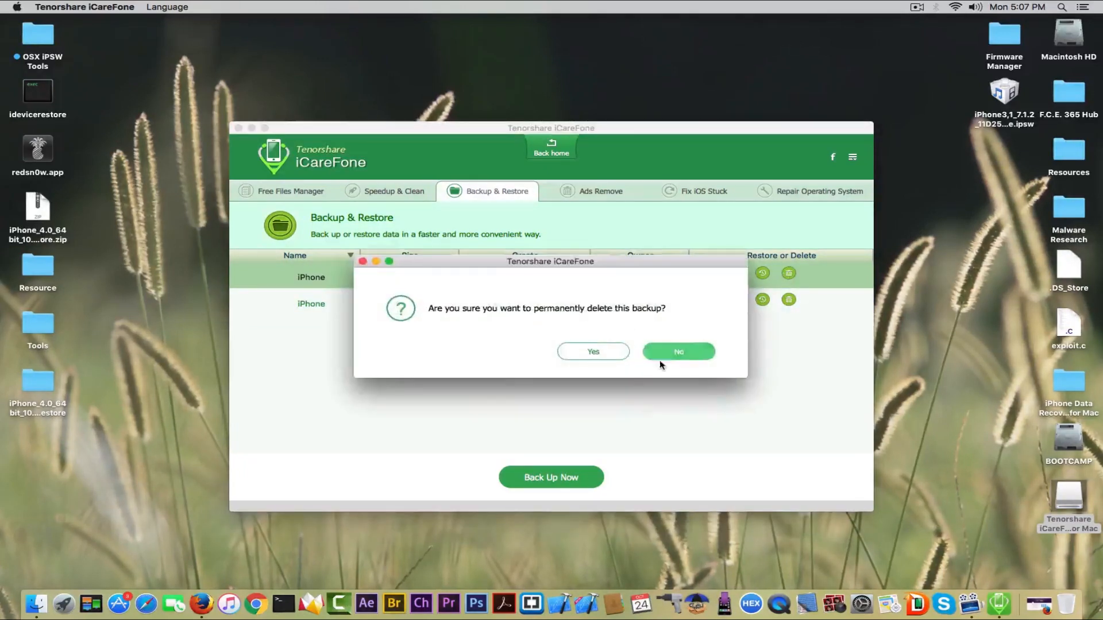
Decline deleting the backup and move to the Ads Remove section
left_click(599, 192)
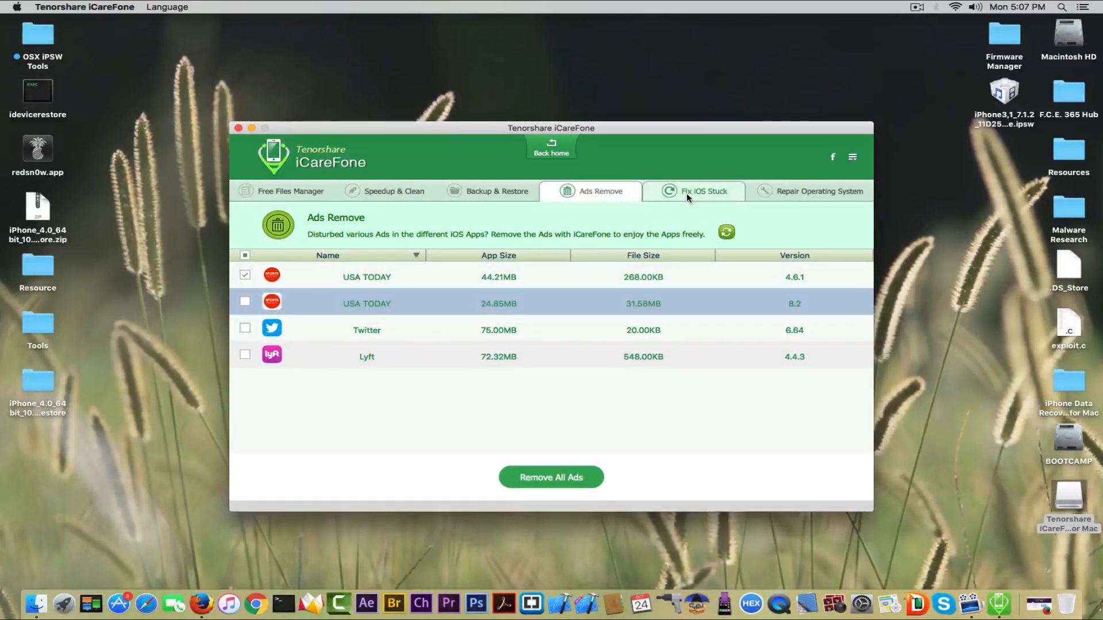
Put the connected iPhone into Recovery Mode from the Fix iOS Stuck page
left_click(703, 191)
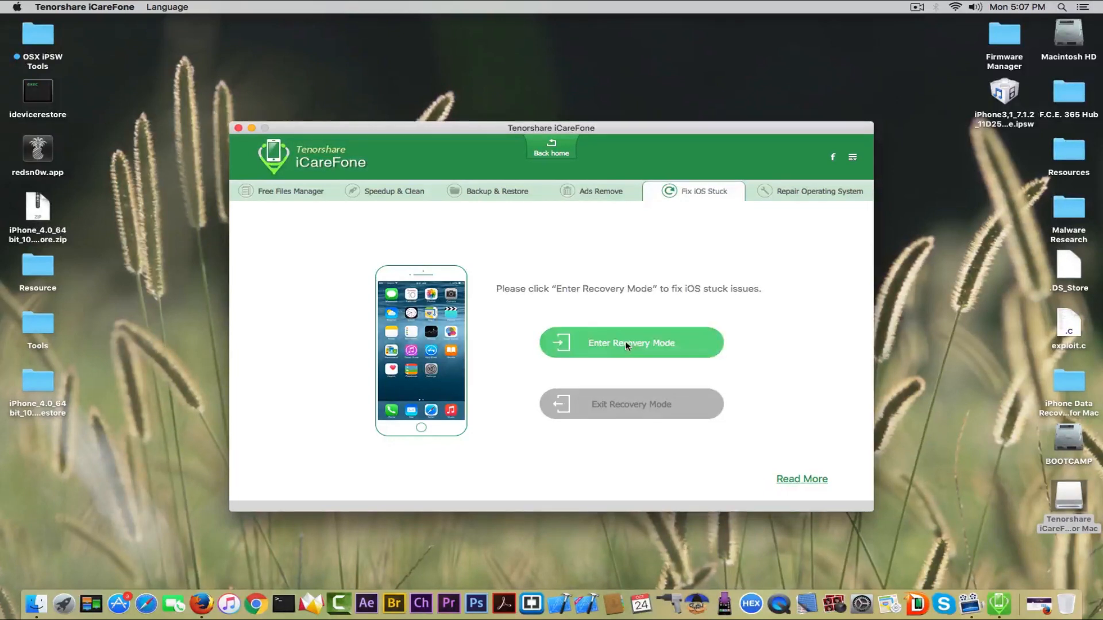
left_click(631, 344)
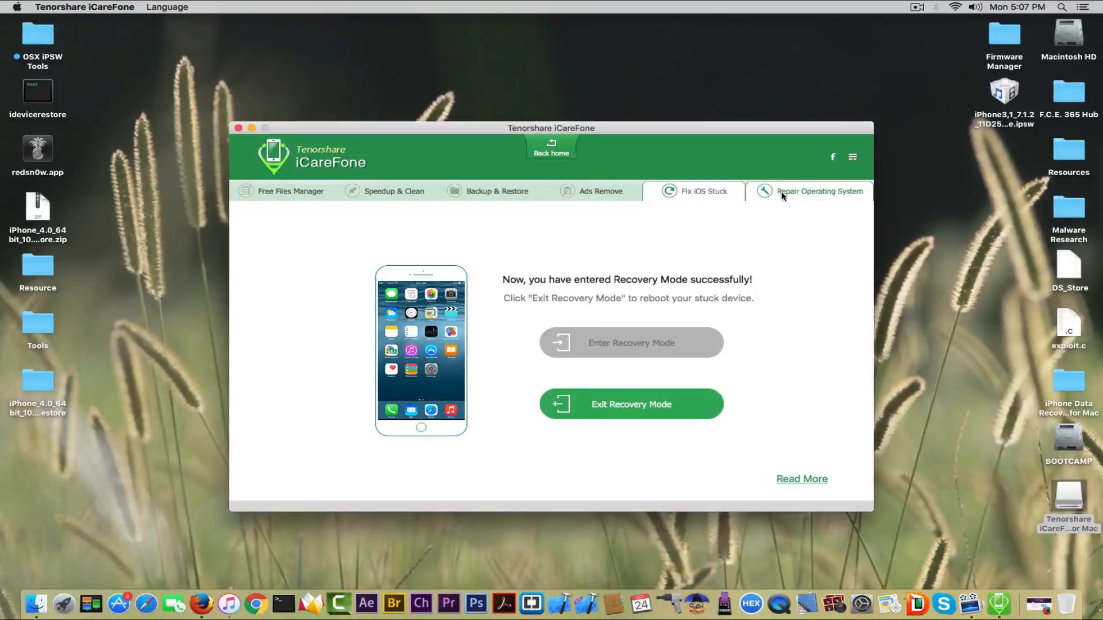
Start Repair Operating System to reach the iOS 10.1 firmware download page for the iPhone 5
left_click(819, 190)
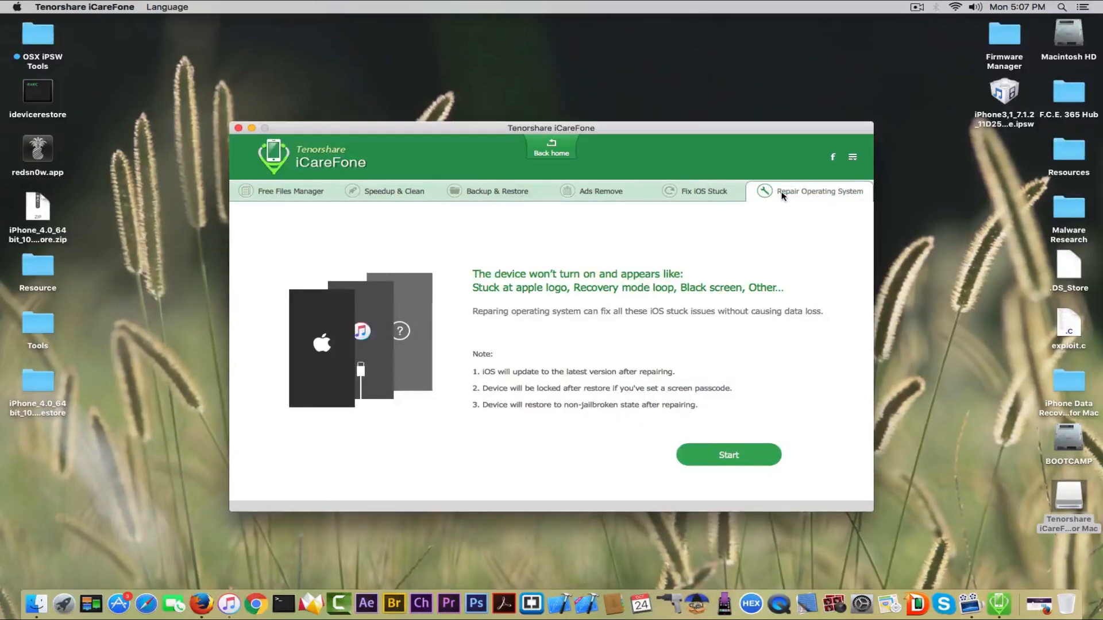
left_click(728, 455)
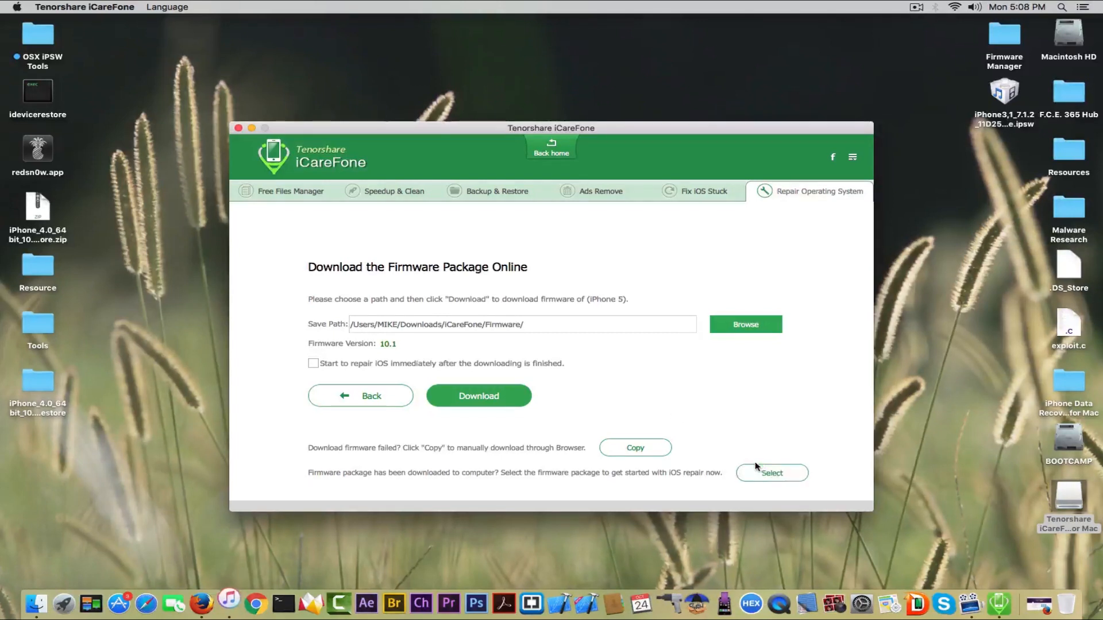
mouse_move(461, 372)
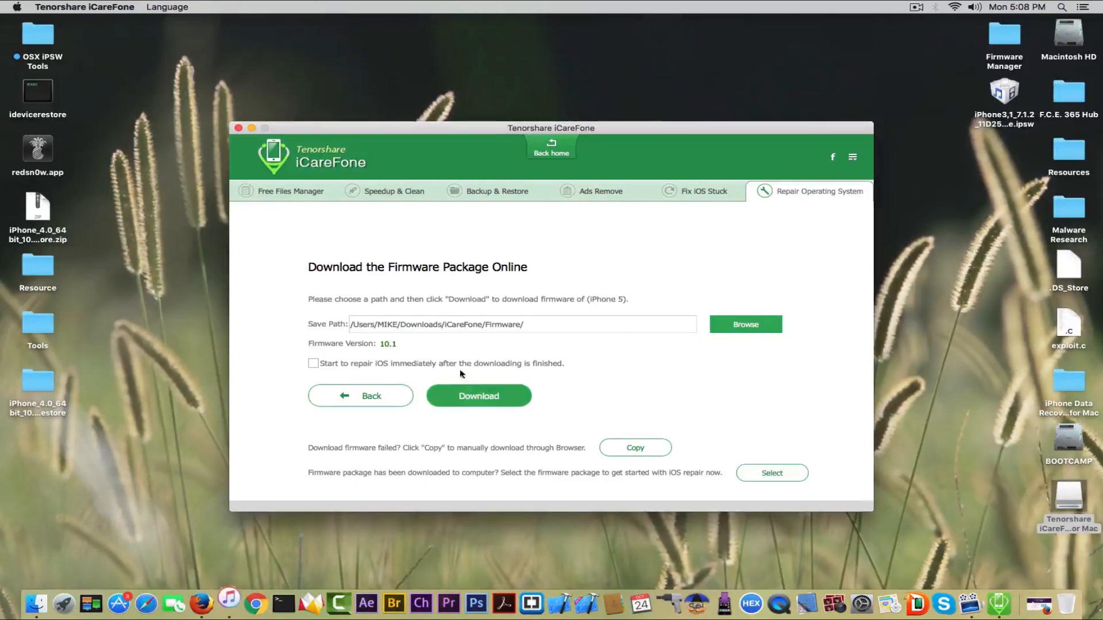
mouse_move(458, 367)
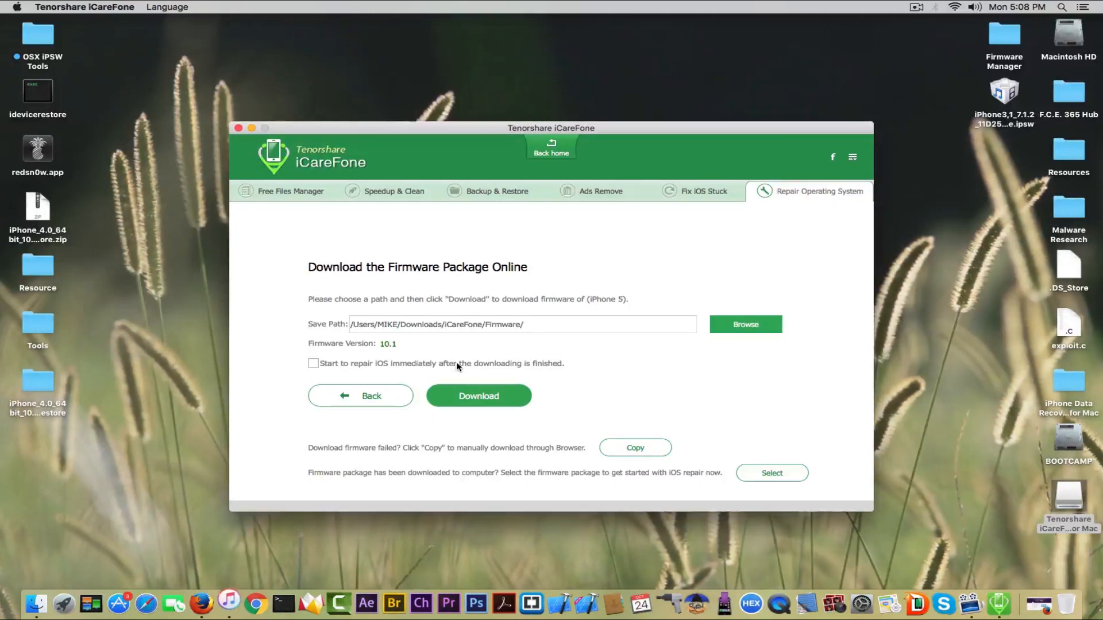
Exit Recovery Mode on the iPhone 5 and dismiss the connection and passcode-locked warnings
left_click(704, 191)
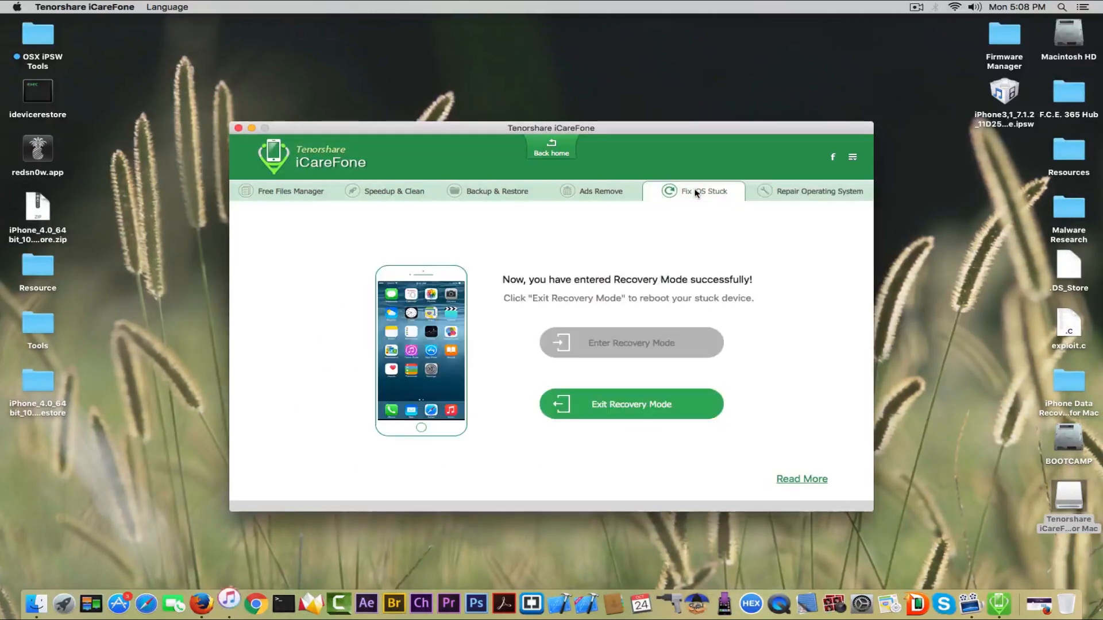
mouse_move(569, 418)
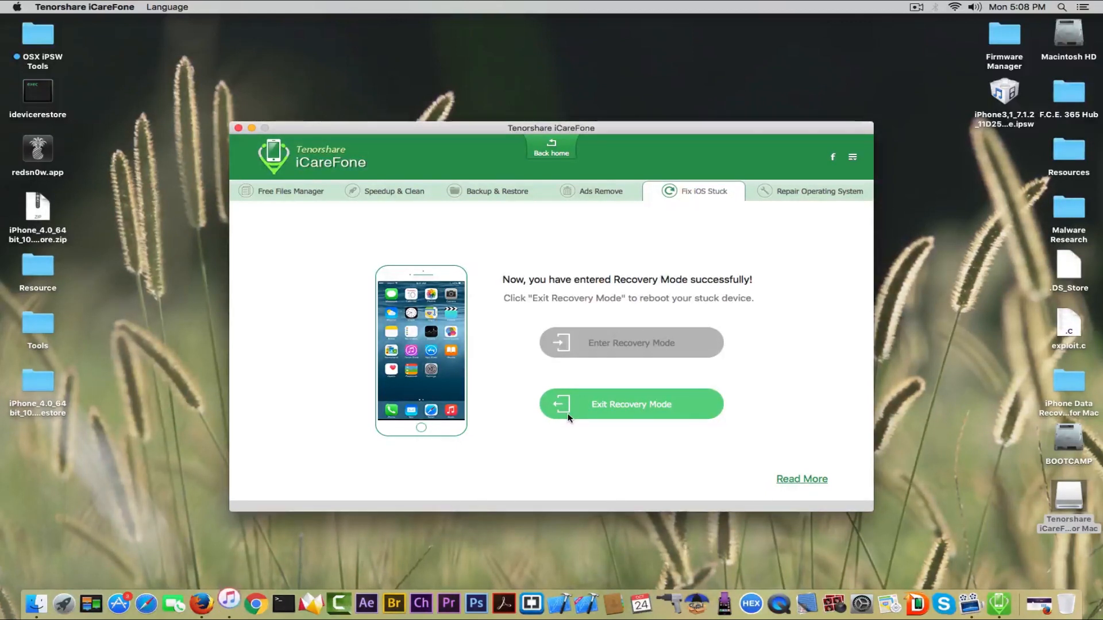
left_click(631, 403)
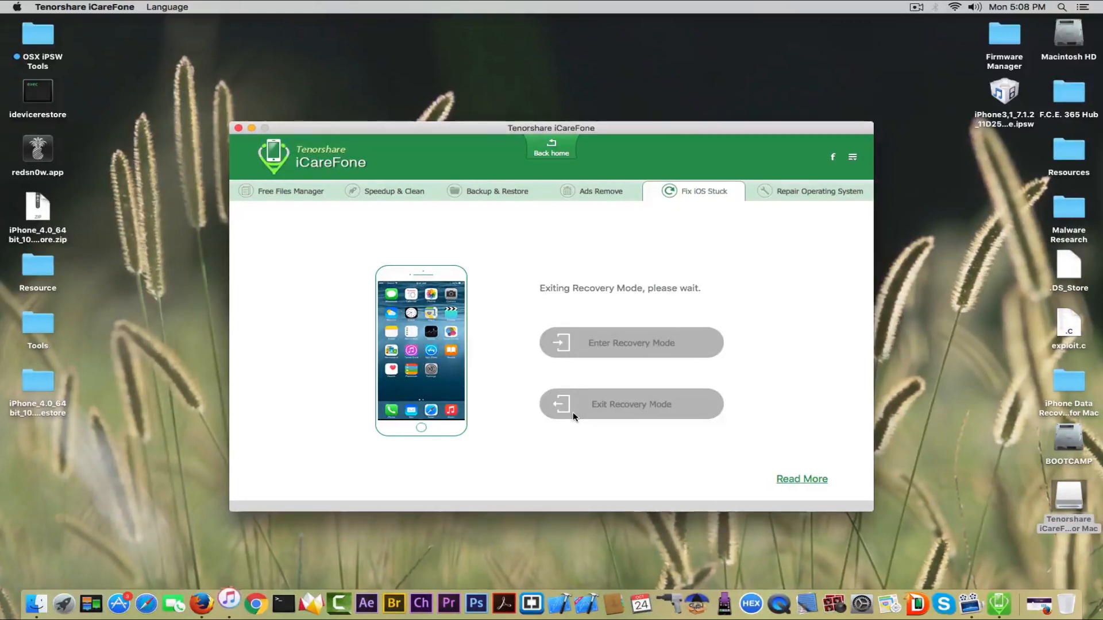
mouse_move(228, 603)
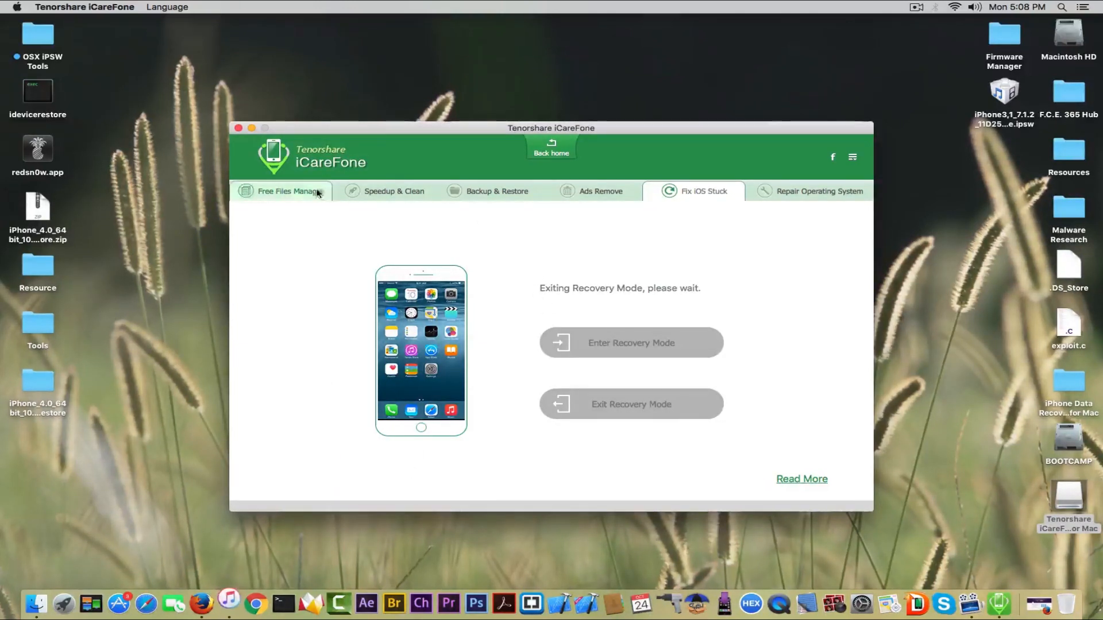
left_click(631, 342)
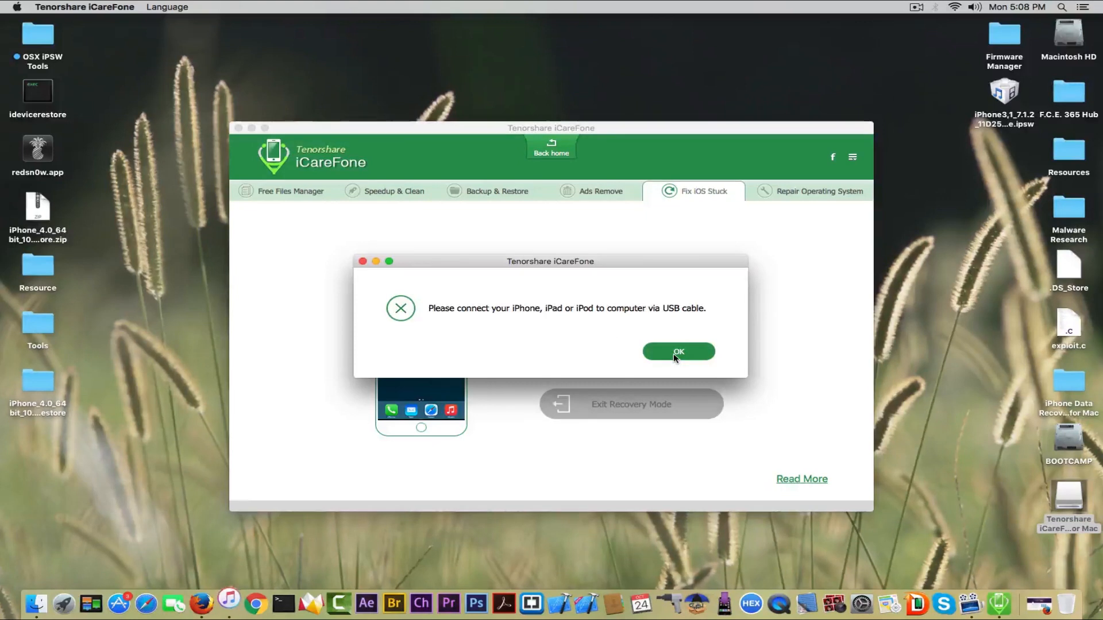
left_click(678, 352)
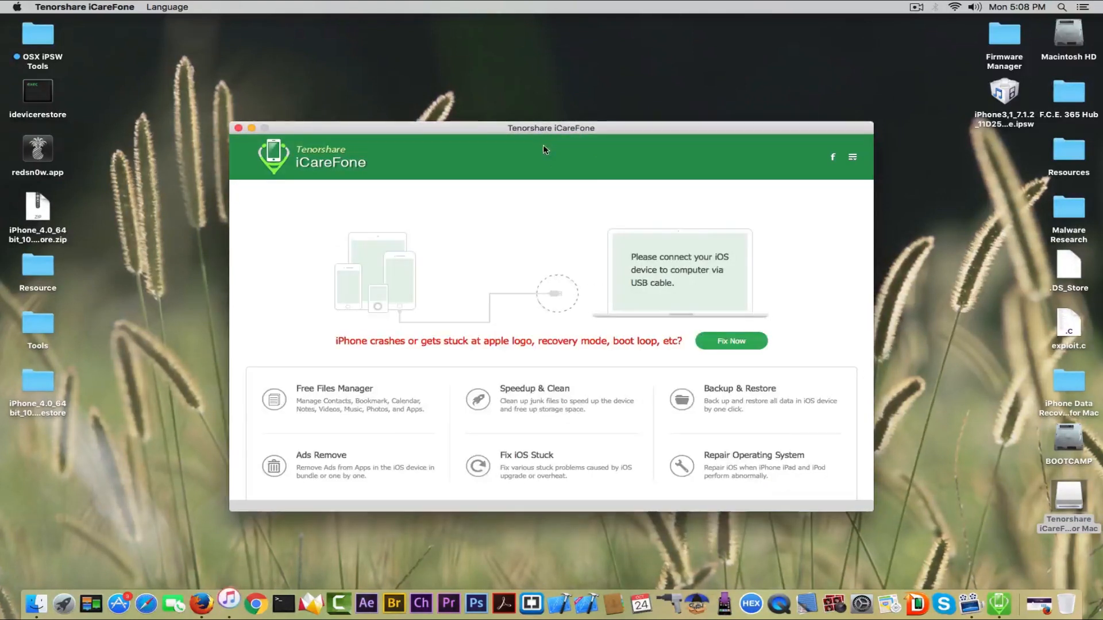
mouse_move(534, 175)
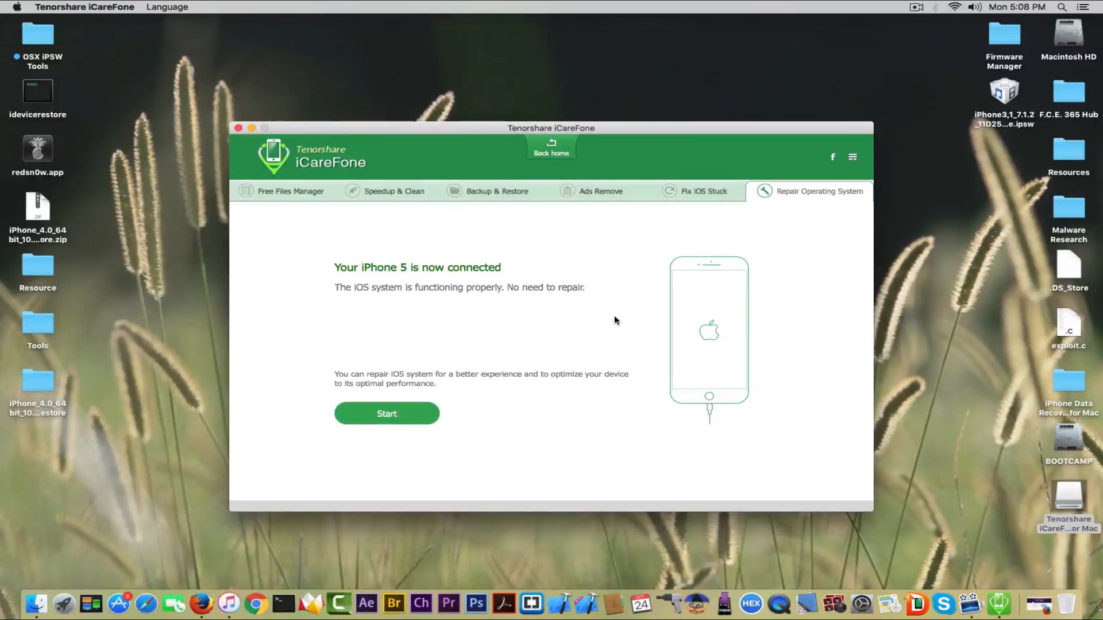
mouse_move(509, 331)
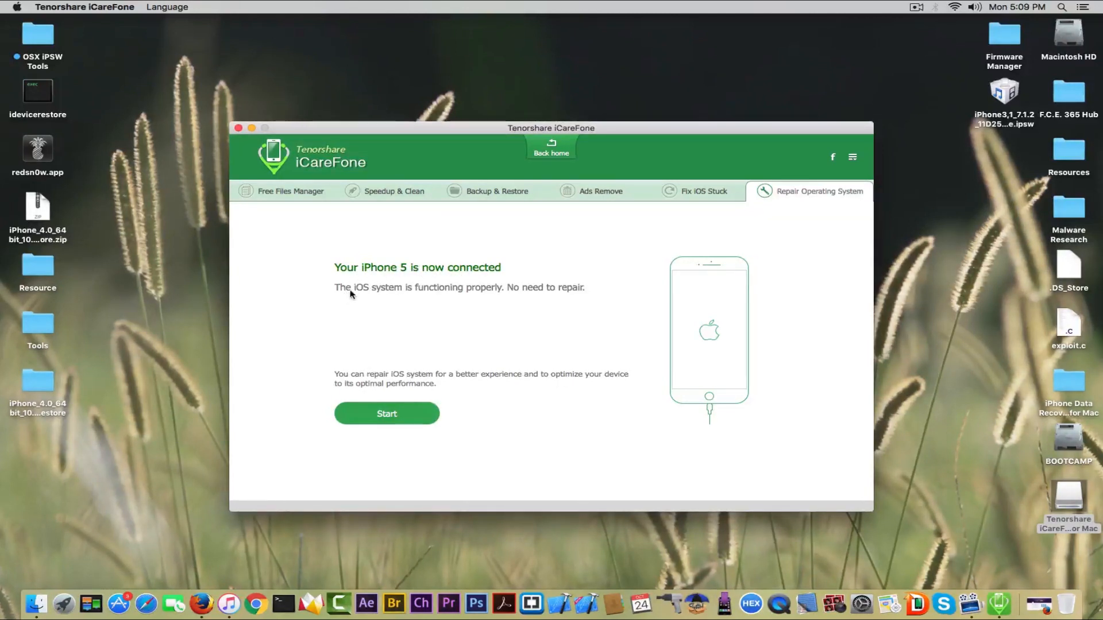
mouse_move(457, 294)
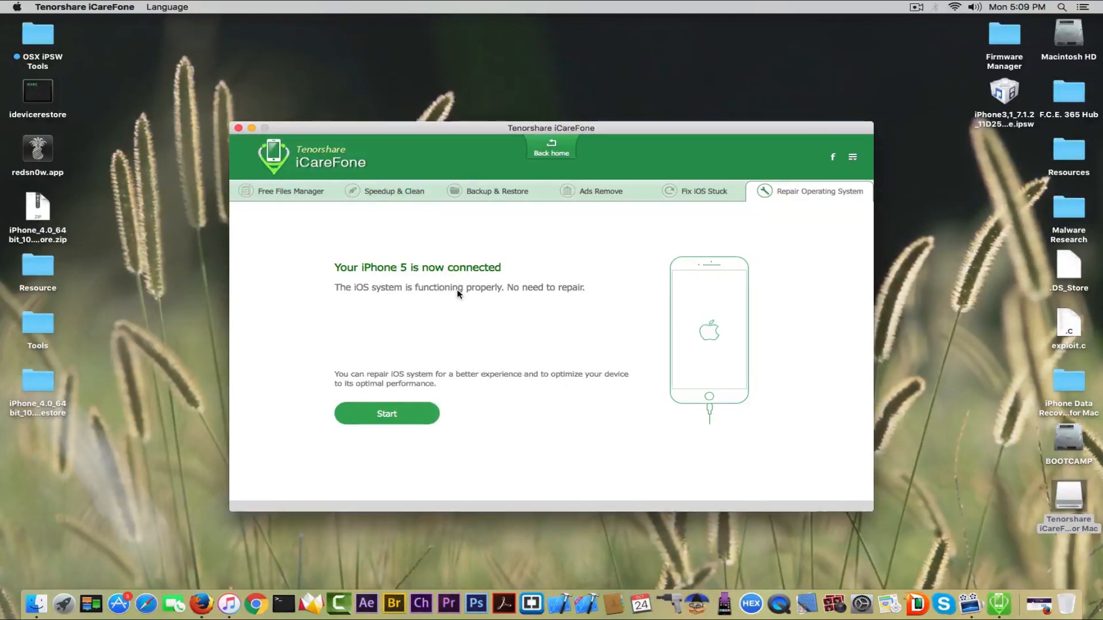
mouse_move(599, 191)
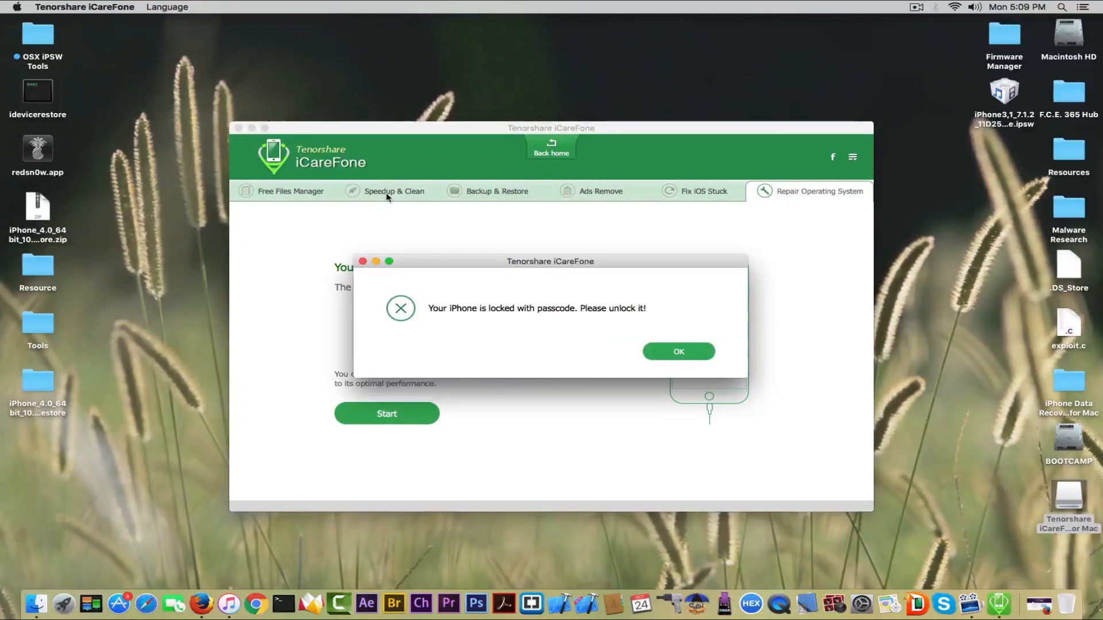
left_click(678, 352)
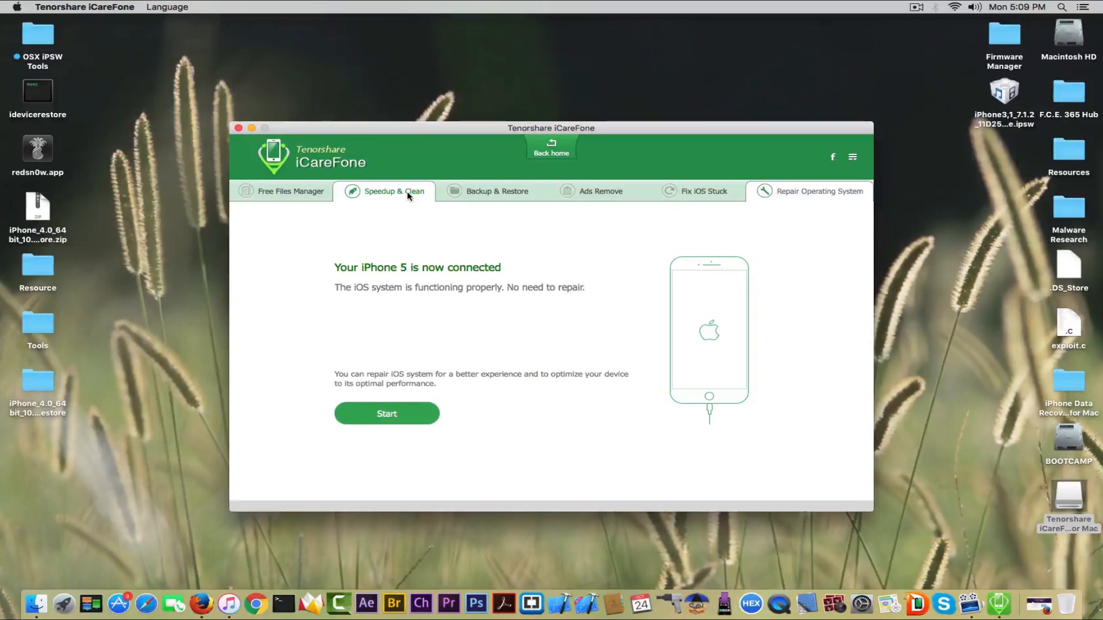
Quick-scan the iPhone in Speedup & Clean, clean a found category and acknowledge 552 KB reclaimed
left_click(394, 190)
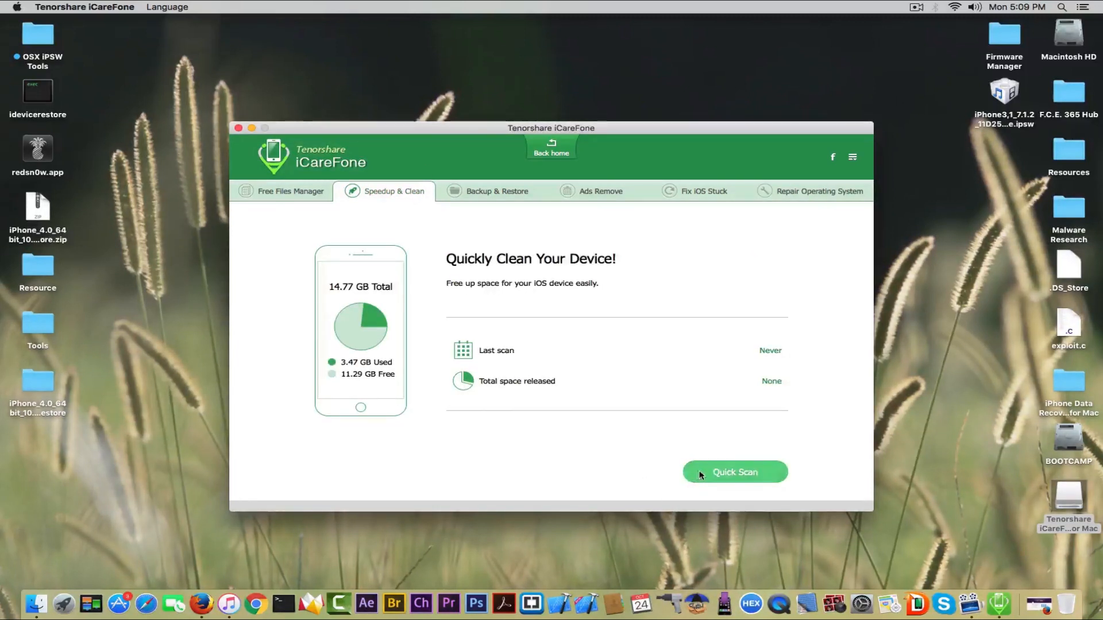
left_click(734, 472)
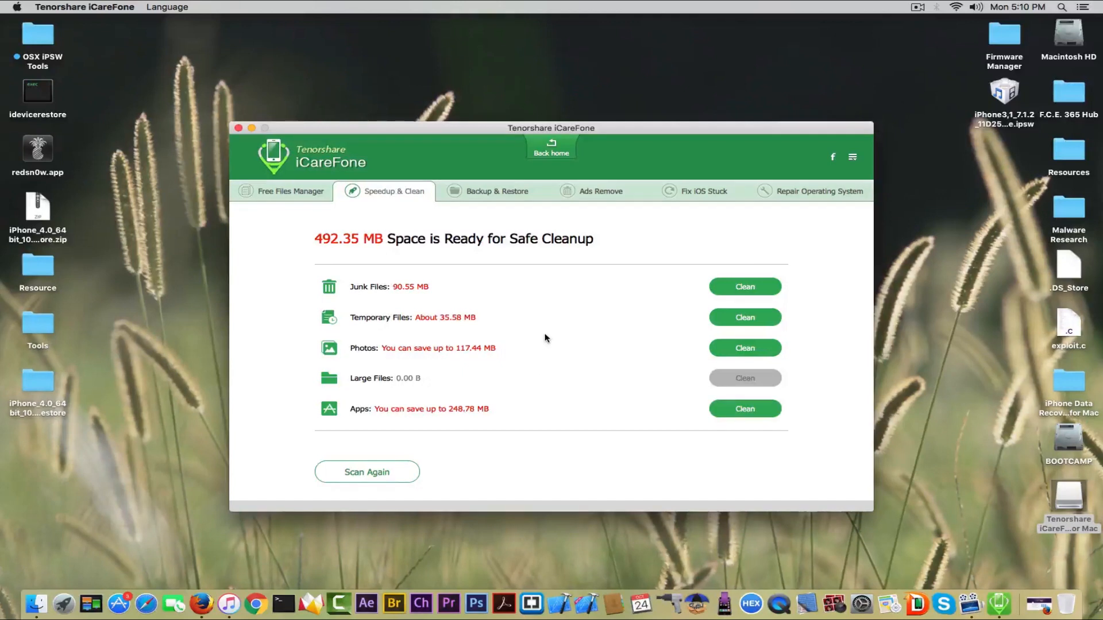
left_click(744, 317)
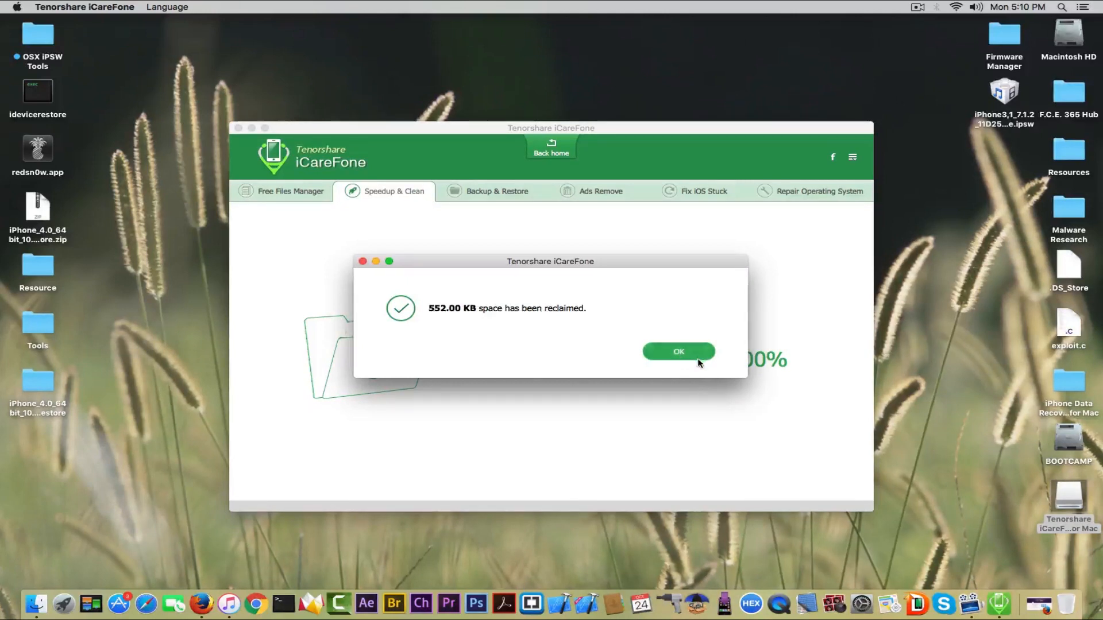
left_click(677, 352)
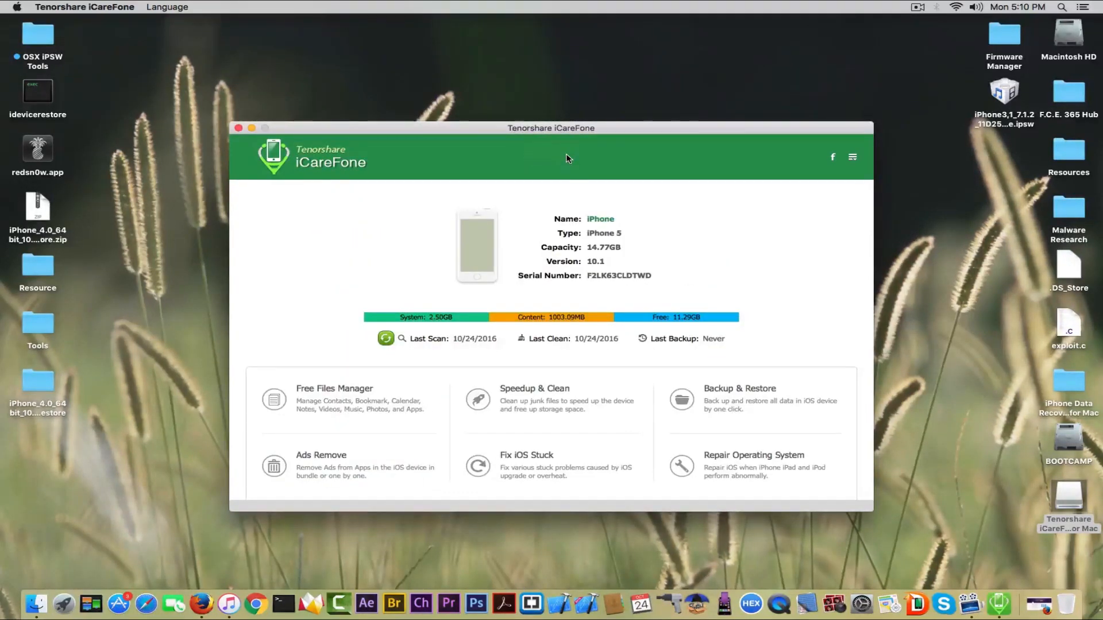
mouse_move(477, 399)
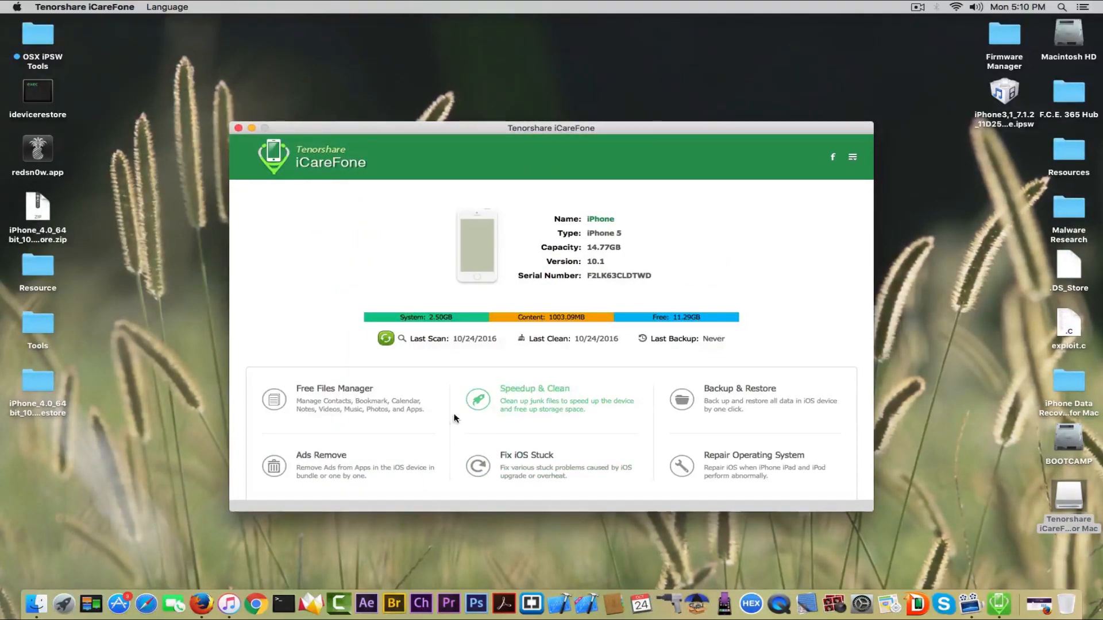
mouse_move(335, 399)
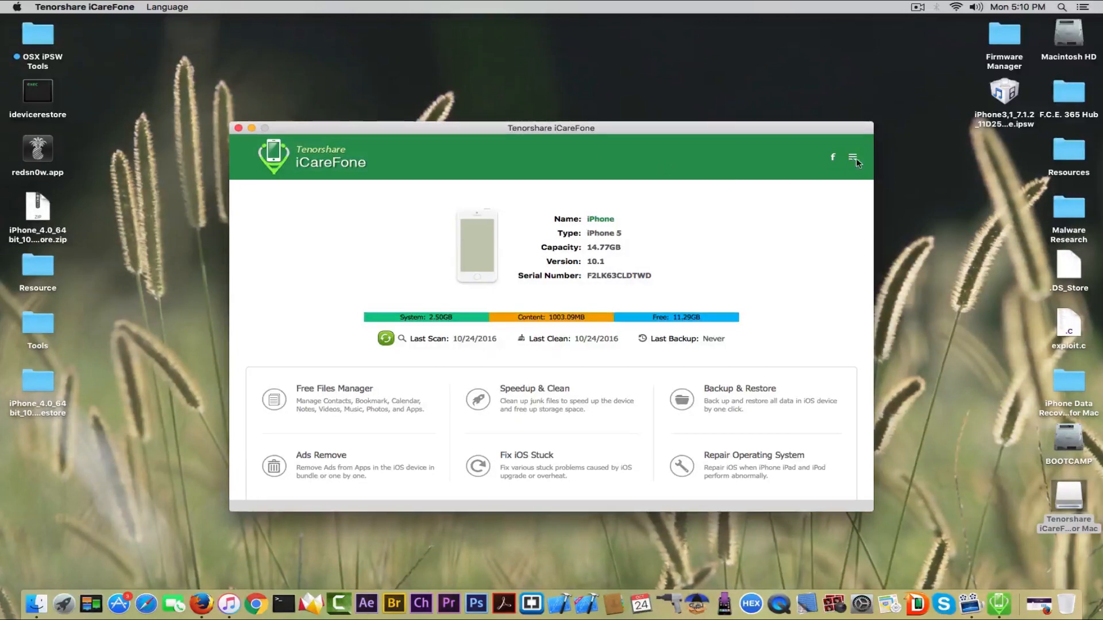
Show iCareFone's settings menu with Feedback, Help, Language and About options
left_click(853, 156)
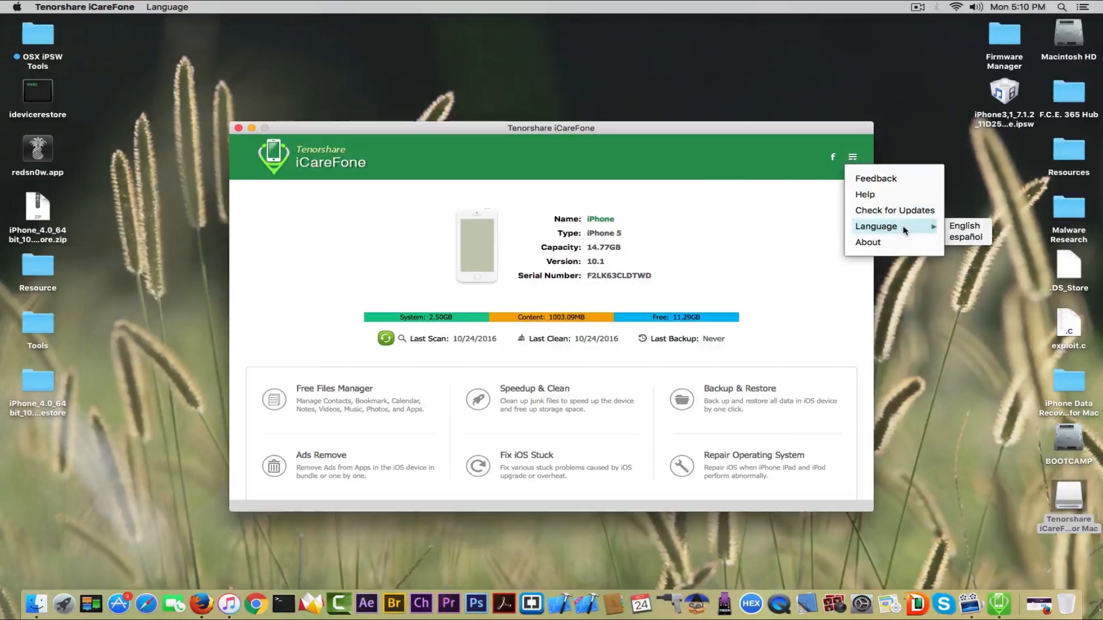
mouse_move(895, 210)
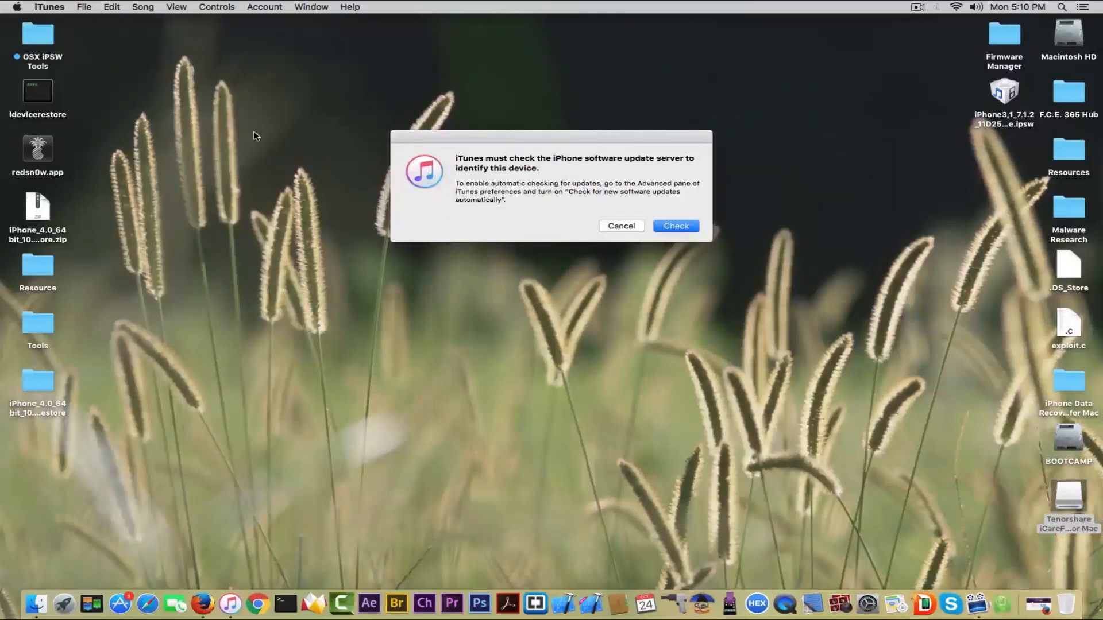
Let iTunes check the update server, then switch to Firefox on the iCareFone for Mac page
left_click(674, 226)
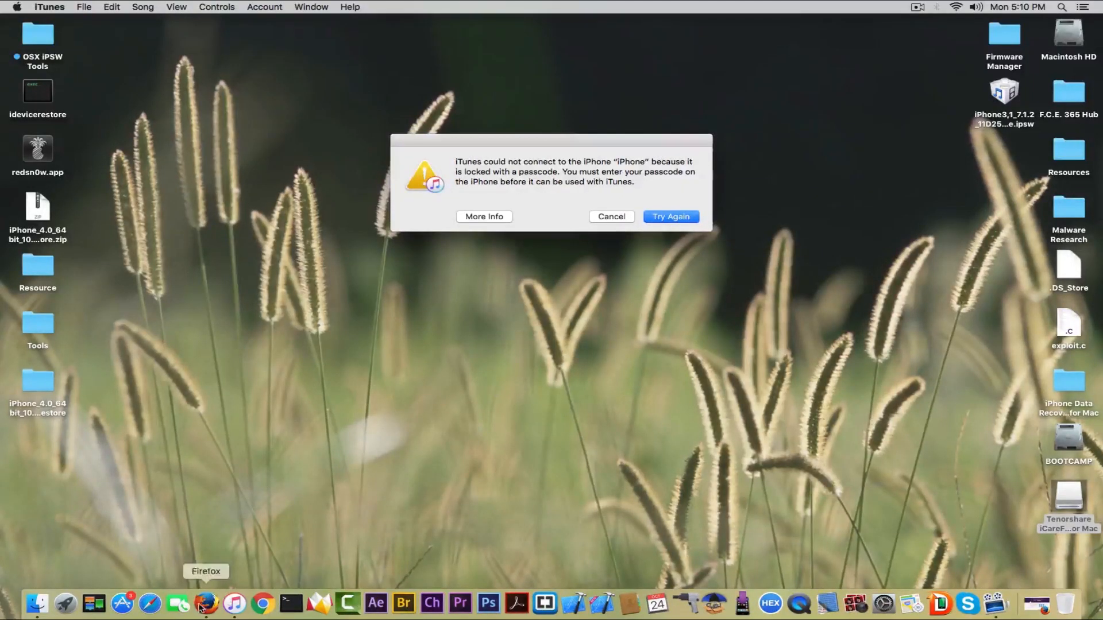
left_click(209, 603)
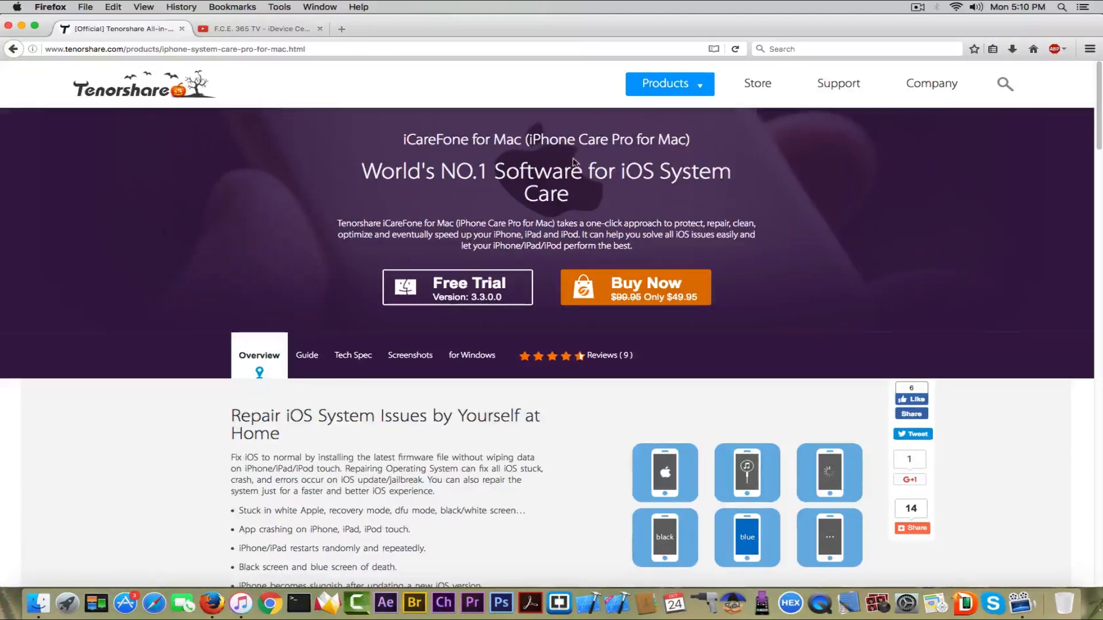
Browse the F.C.E. 365 TV YouTube channel's Videos uploads
left_click(260, 29)
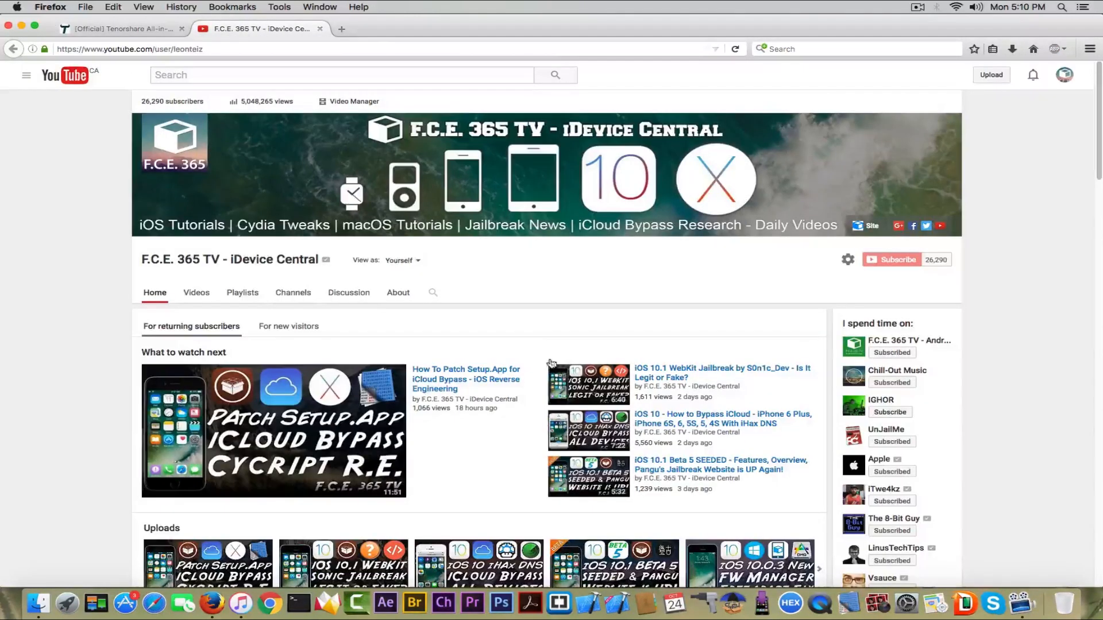
left_click(196, 292)
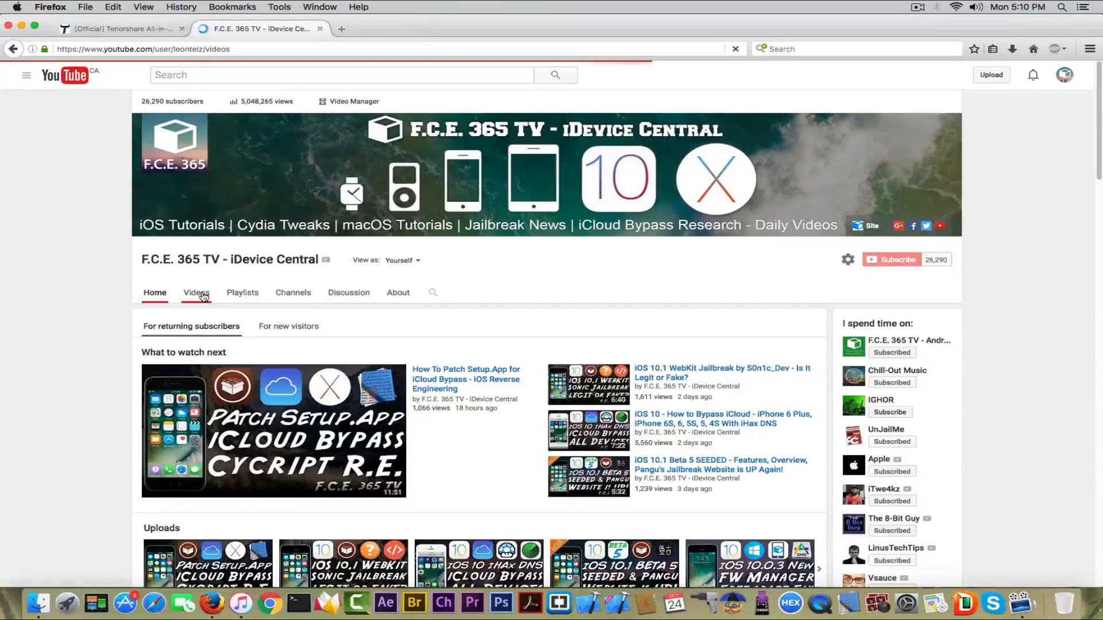
left_click(197, 293)
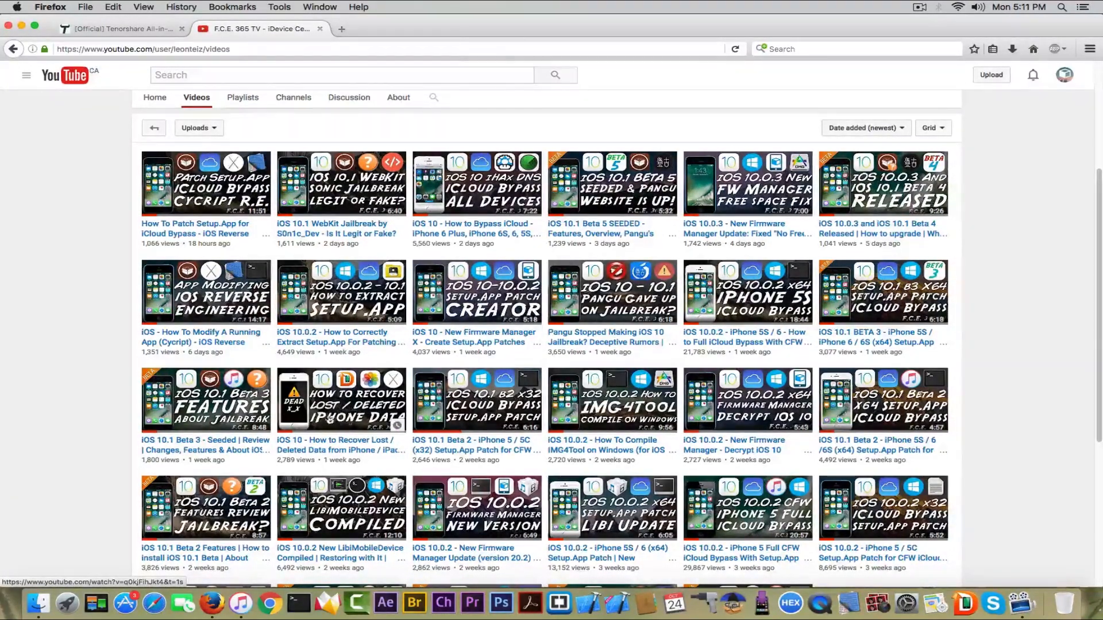
mouse_move(966, 603)
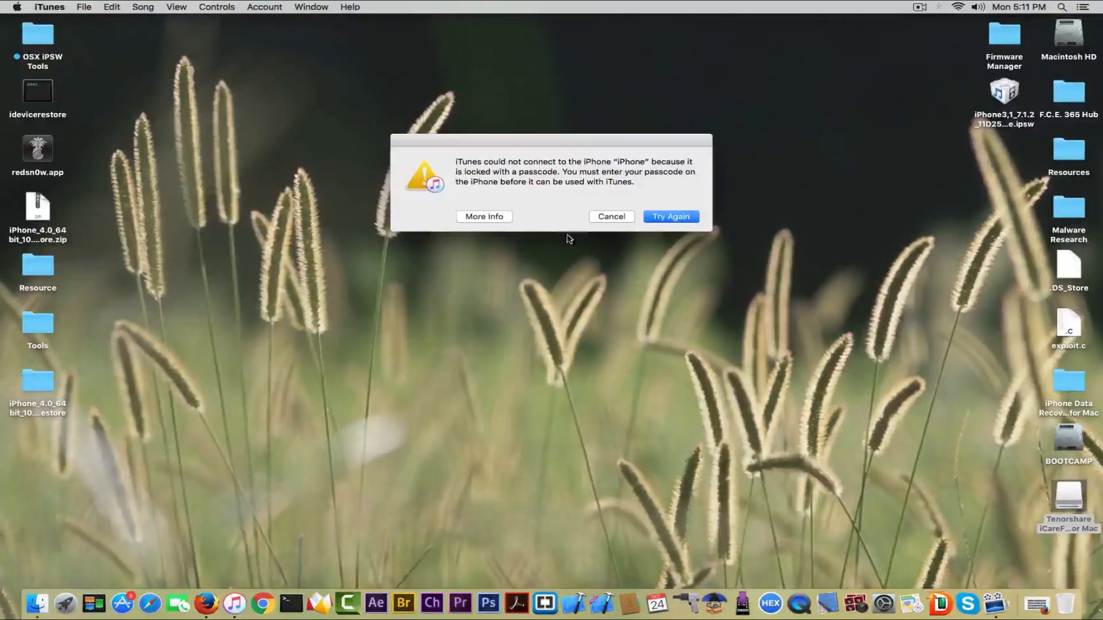
Dismiss the iTunes passcode warning and return to the channel's Home page
left_click(610, 217)
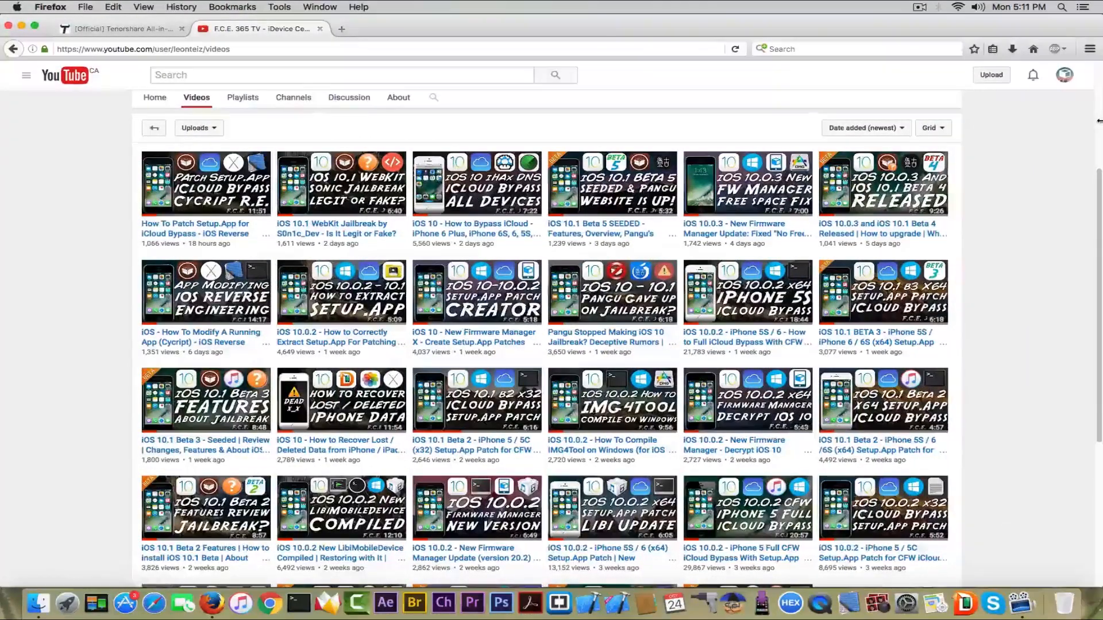
left_click(154, 96)
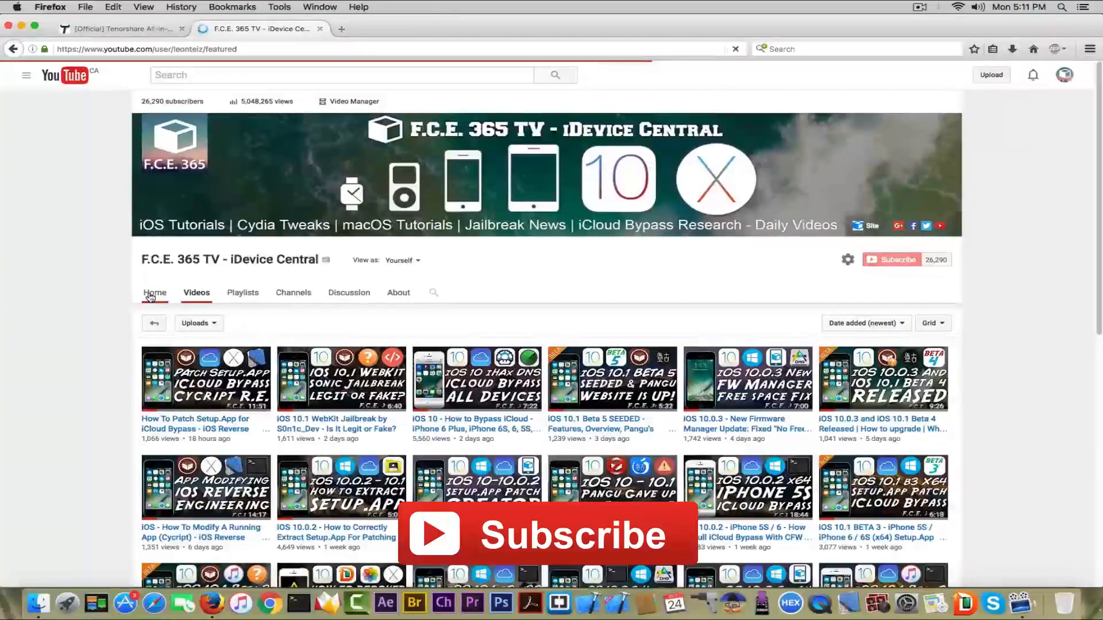
left_click(154, 293)
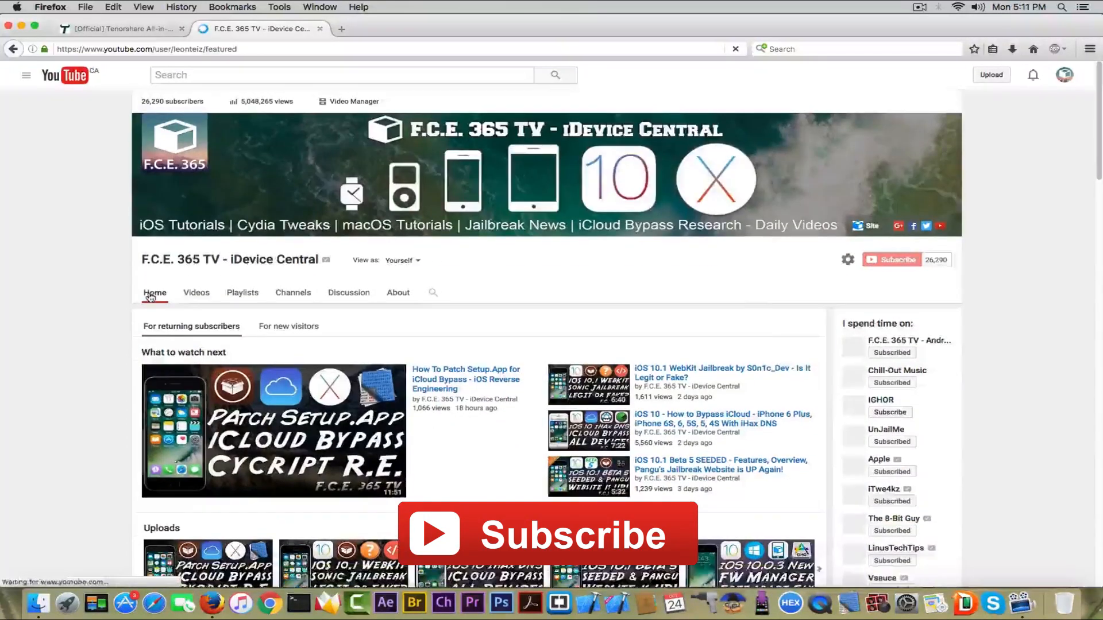